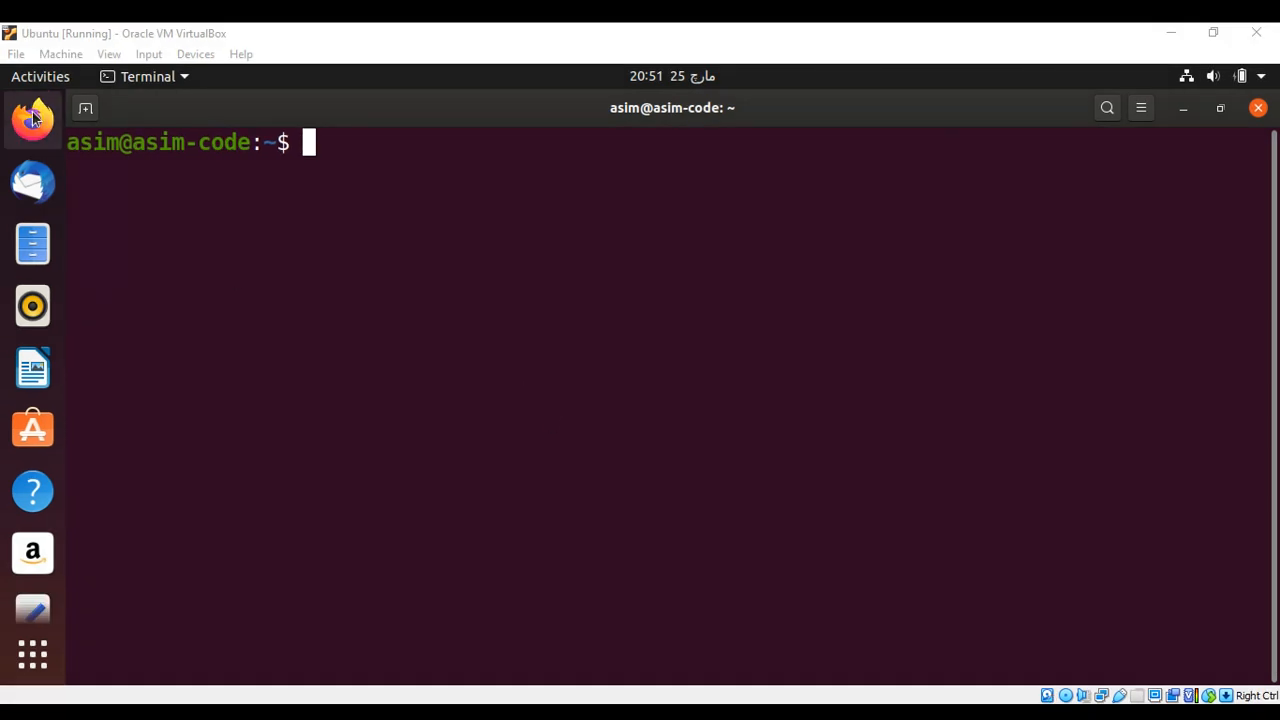
mouse_move(32, 118)
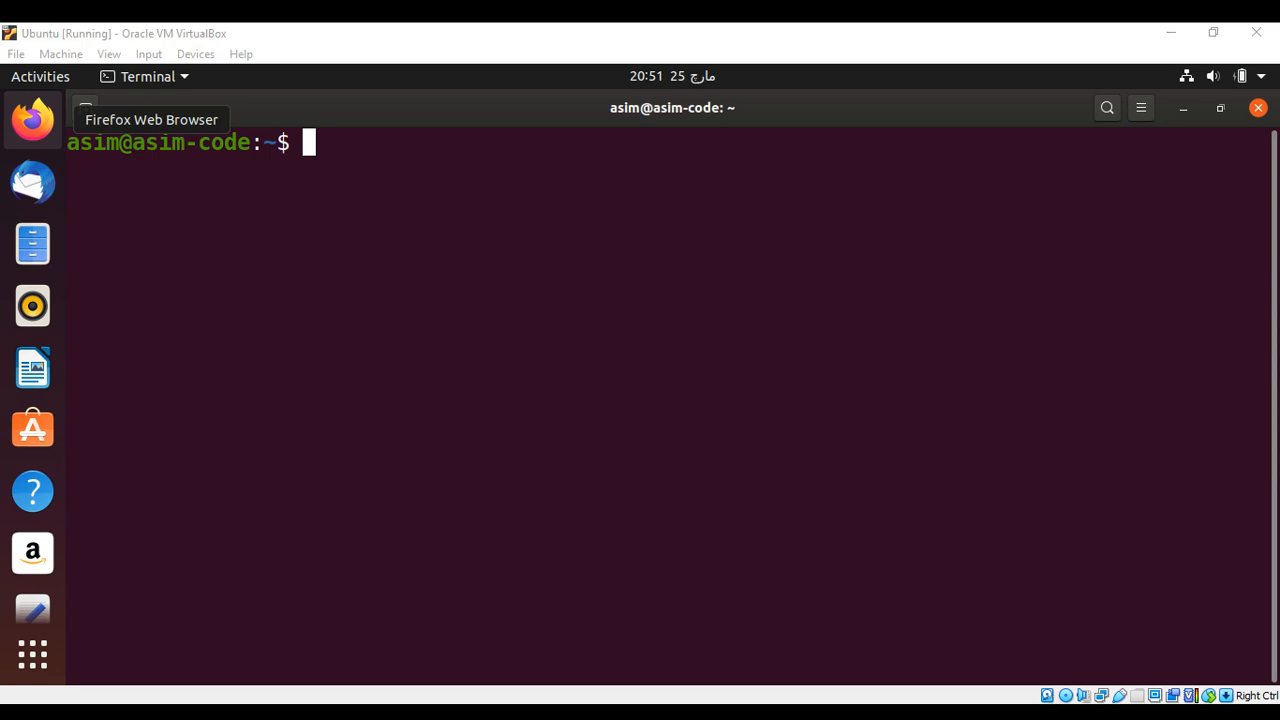
Step: Launch Firefox from the Ubuntu dock
left_click(32, 120)
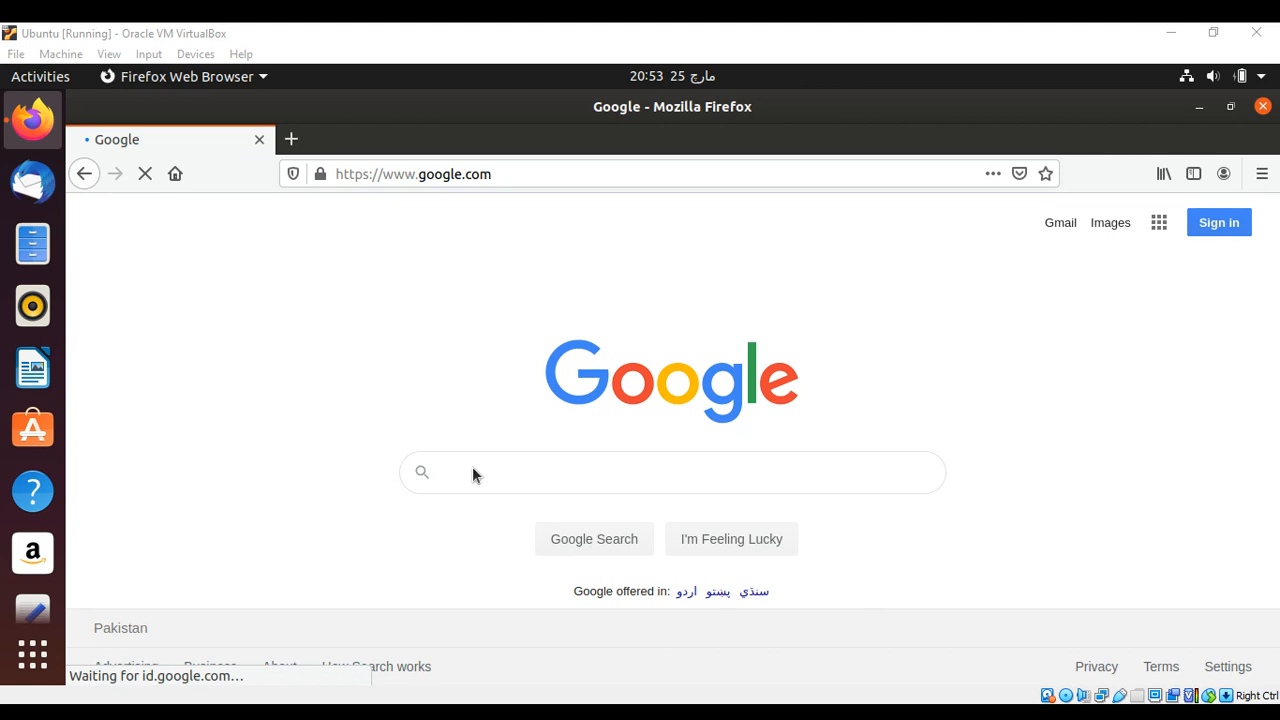
mouse_move(540, 500)
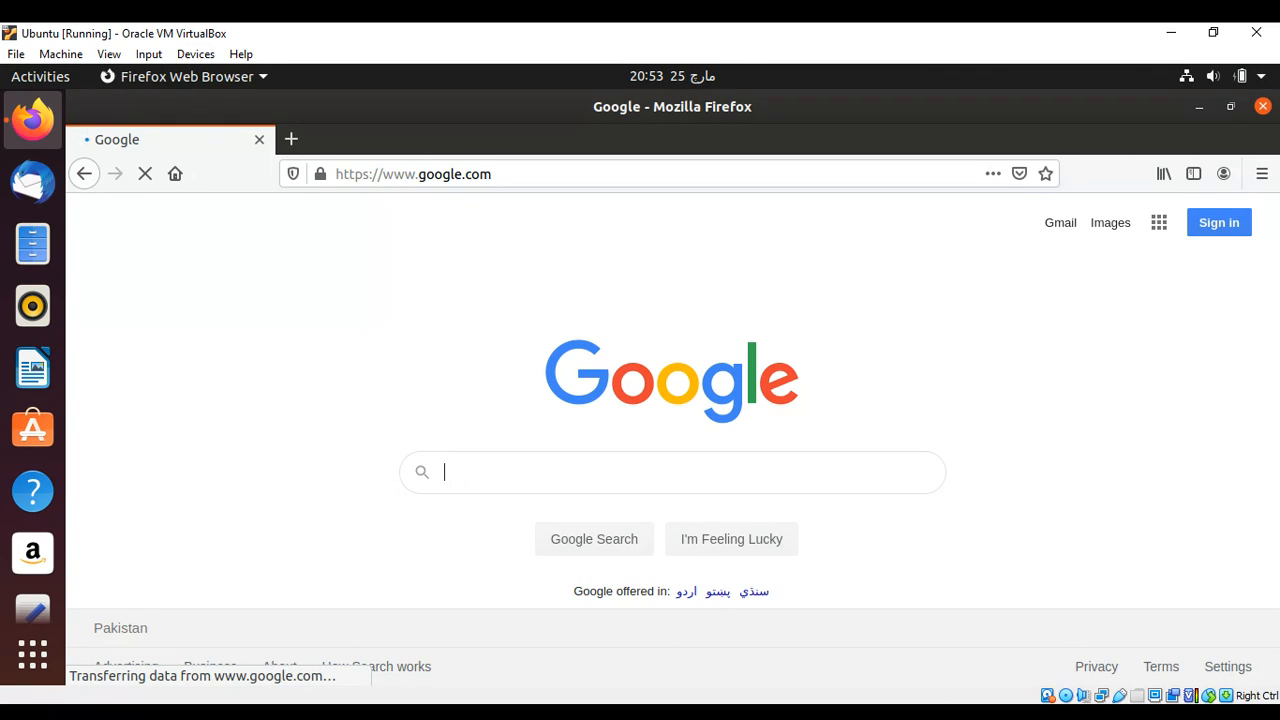
Step: Search Google for 'wingware python ide' and open the Wing Python IDE result at wingware.com
type("wingware python ide")
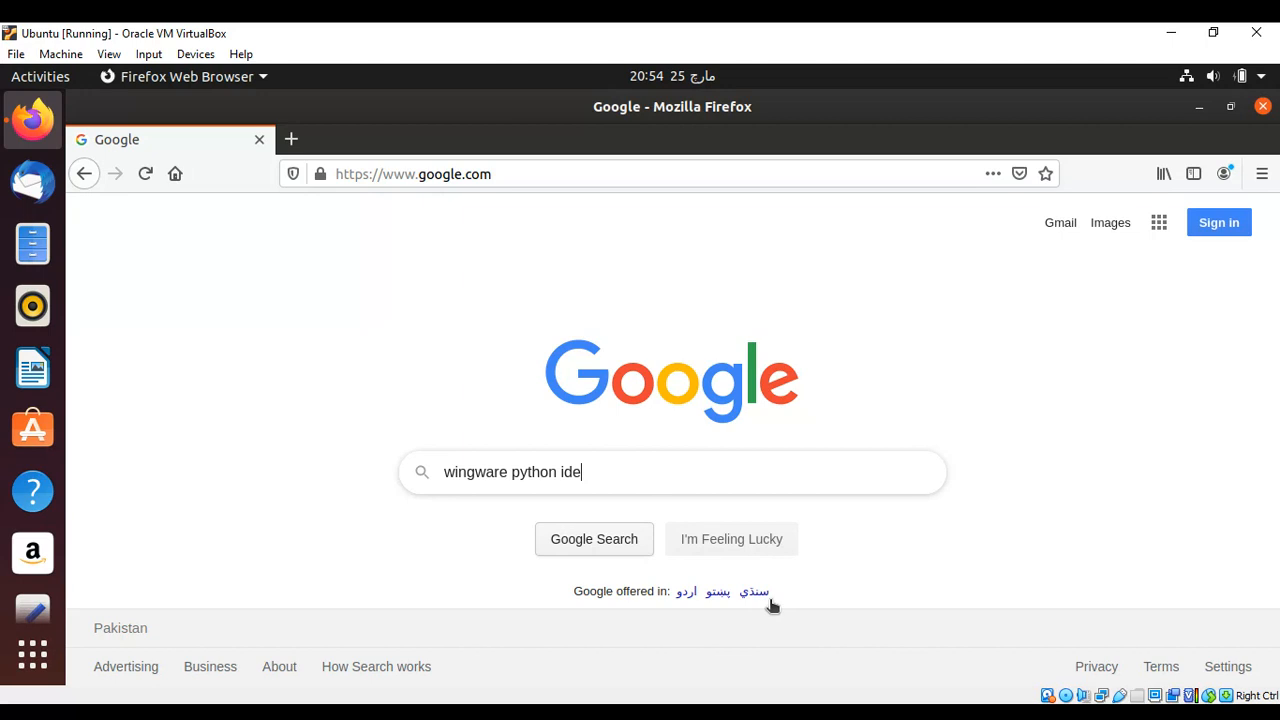
mouse_move(772, 604)
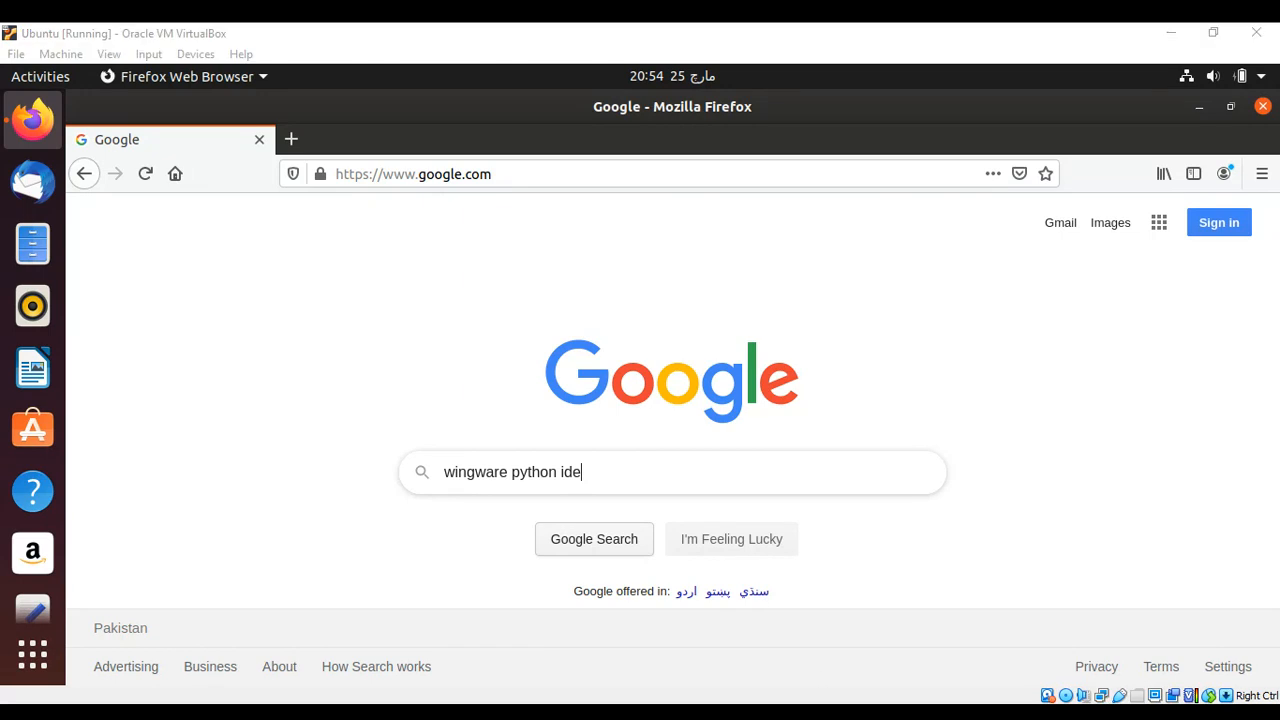
key("enter")
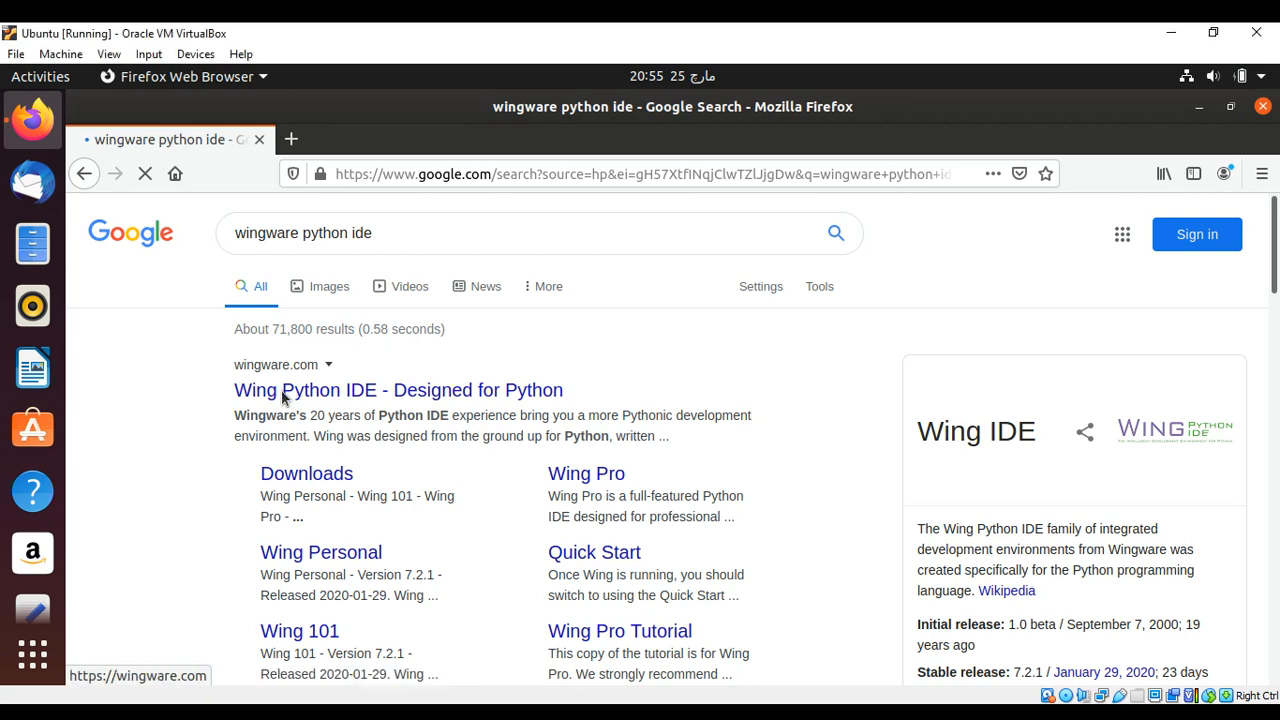
left_click(398, 390)
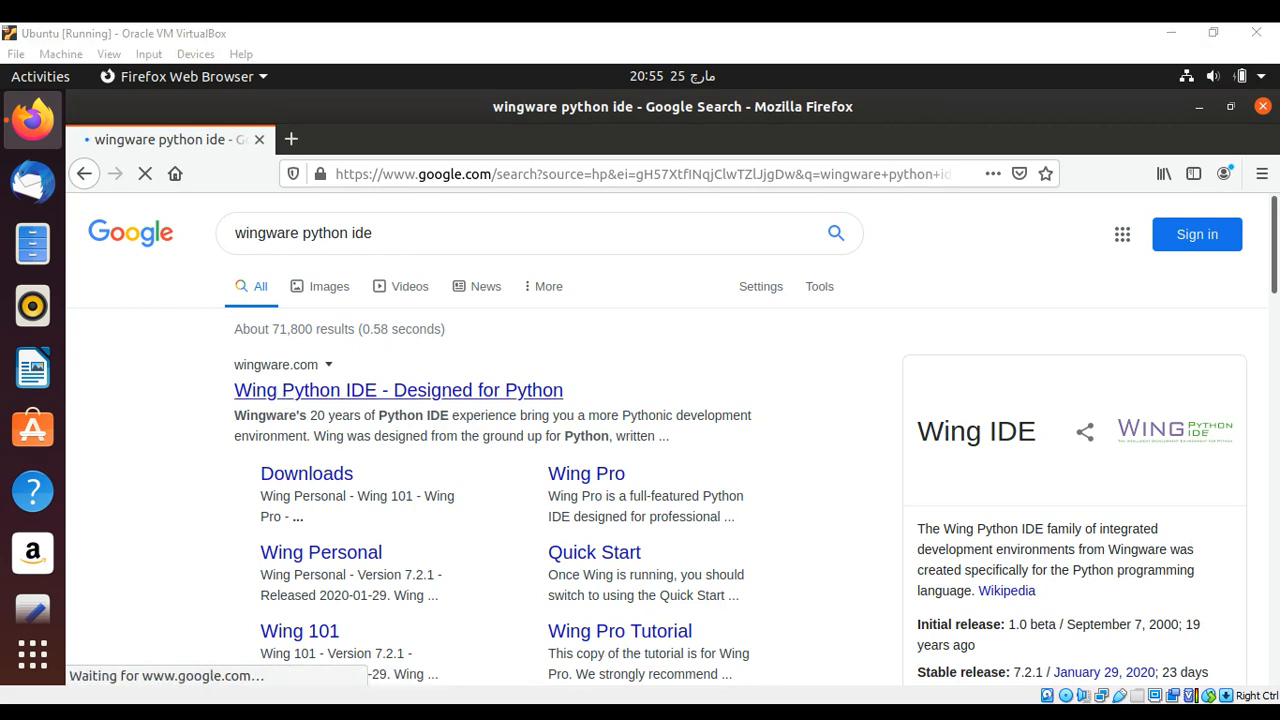
left_click(398, 390)
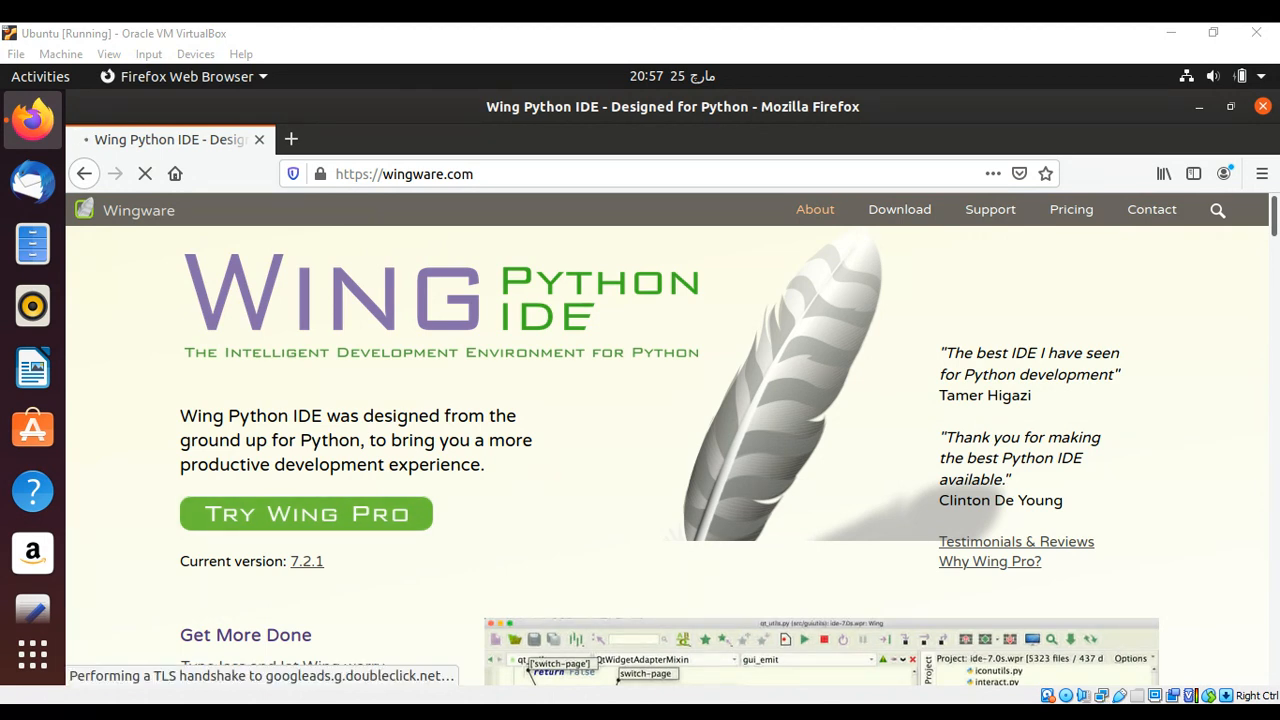
Step: Go to the Wing Pro download page and start the Ubuntu/Debian 64-bit package download
left_click(306, 512)
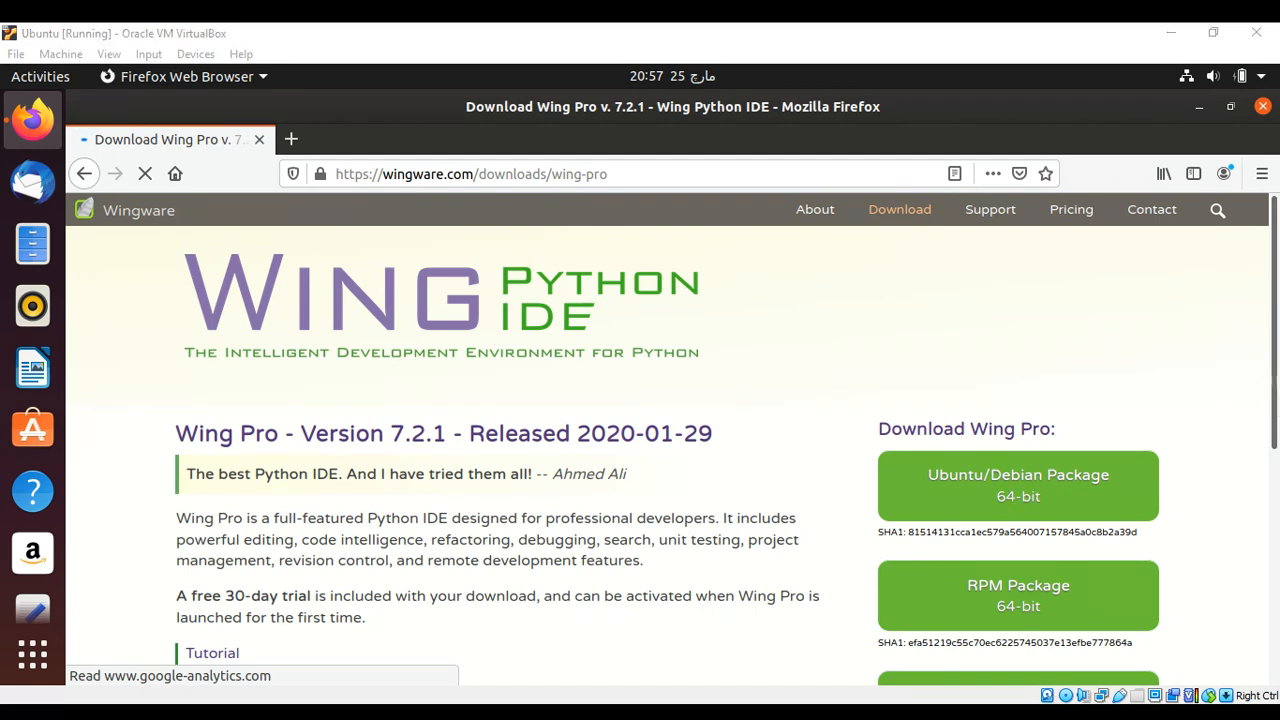
scroll("down", 3)
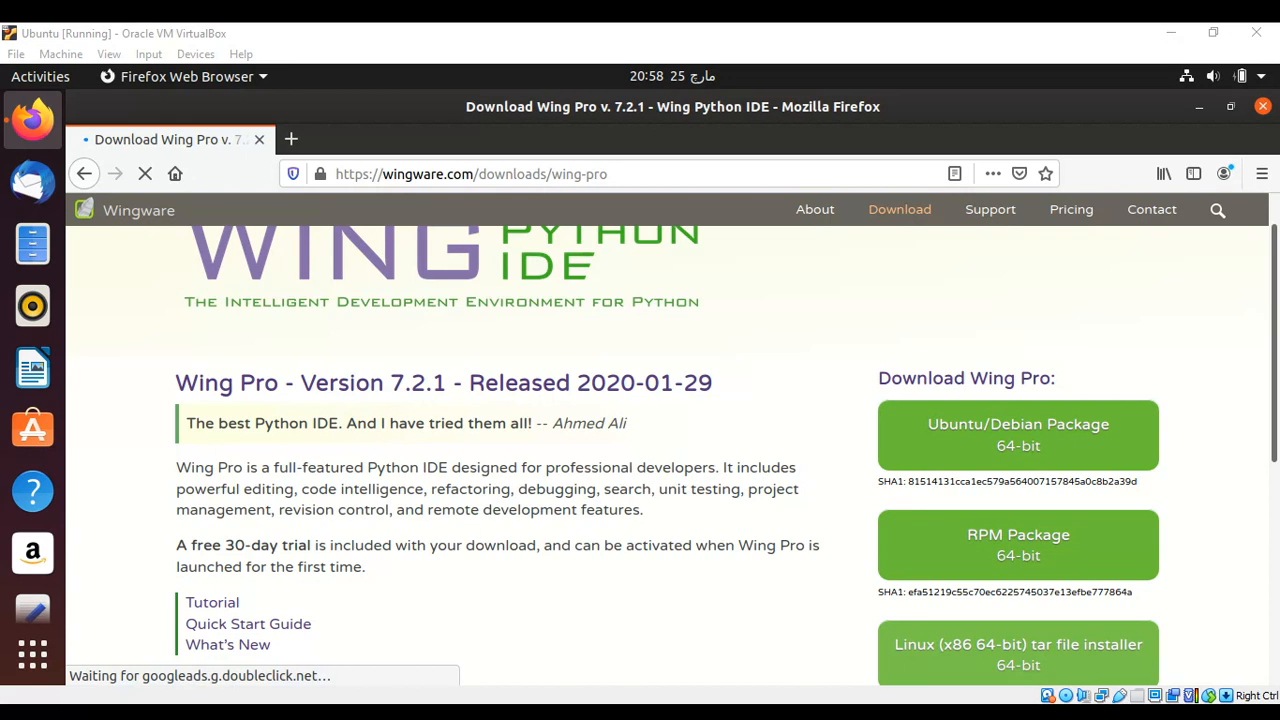
left_click(1018, 434)
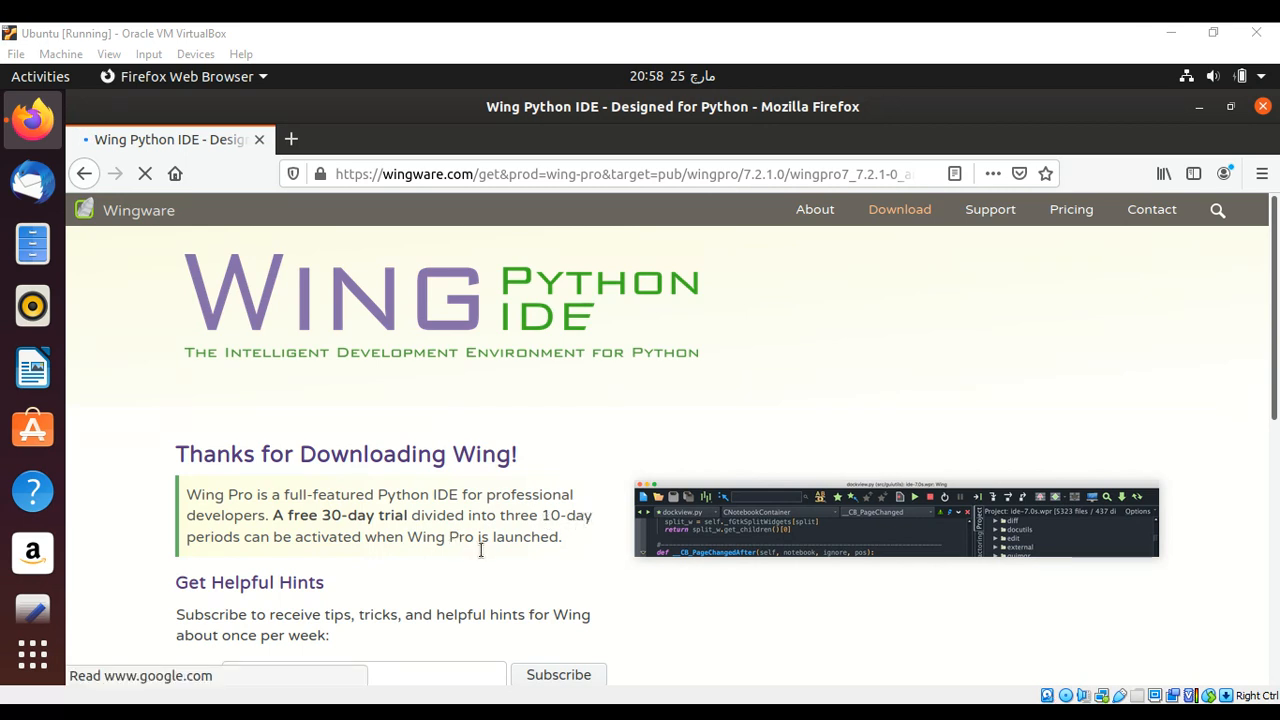
mouse_move(508, 564)
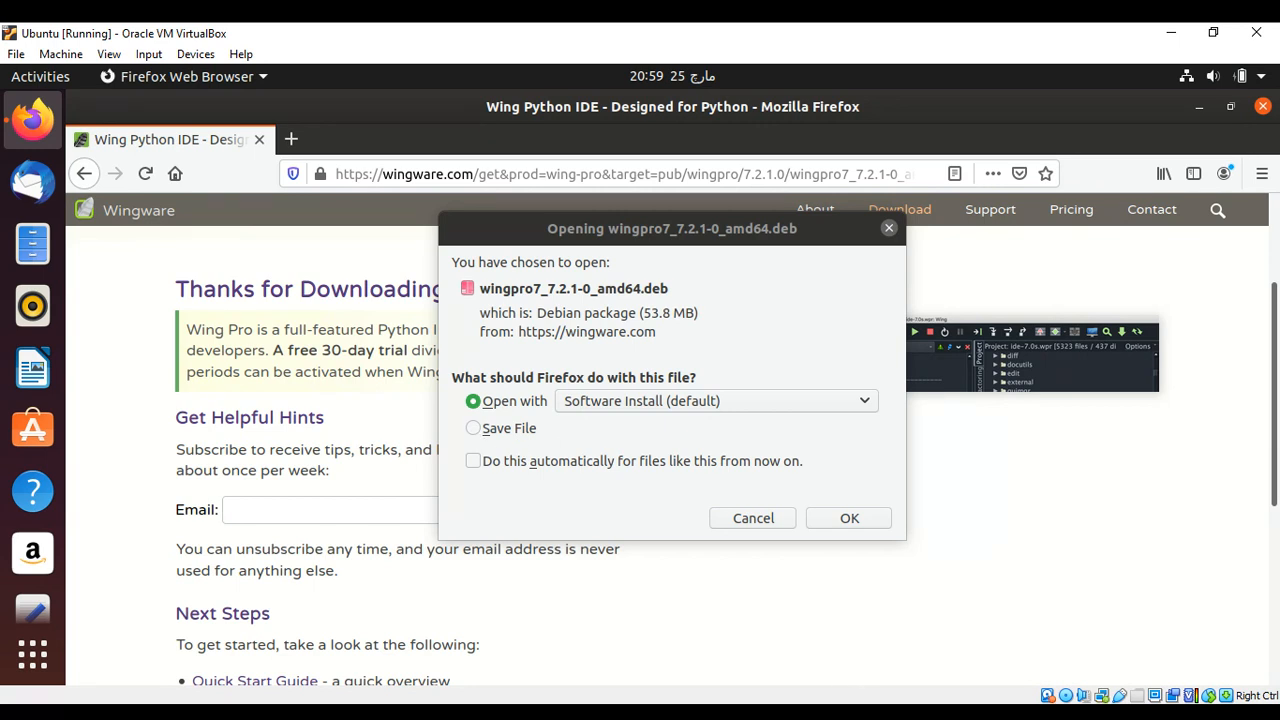
Step: Save the wingpro7_7.2.1-0_amd64.deb file to disk from the Opening dialog
left_click(472, 428)
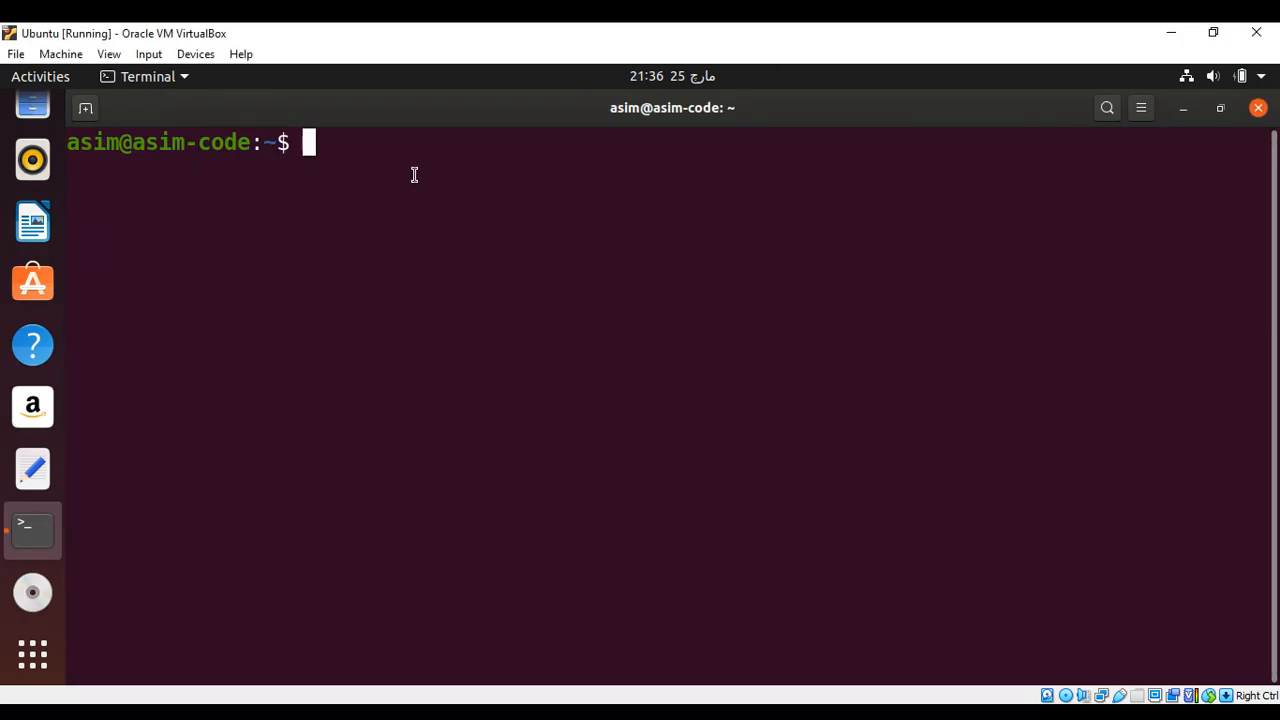
Step: Run 'cd Downloads' and 'ls -l' to list the wingpro7_7.2.1-0_amd64.deb package
type("cd D")
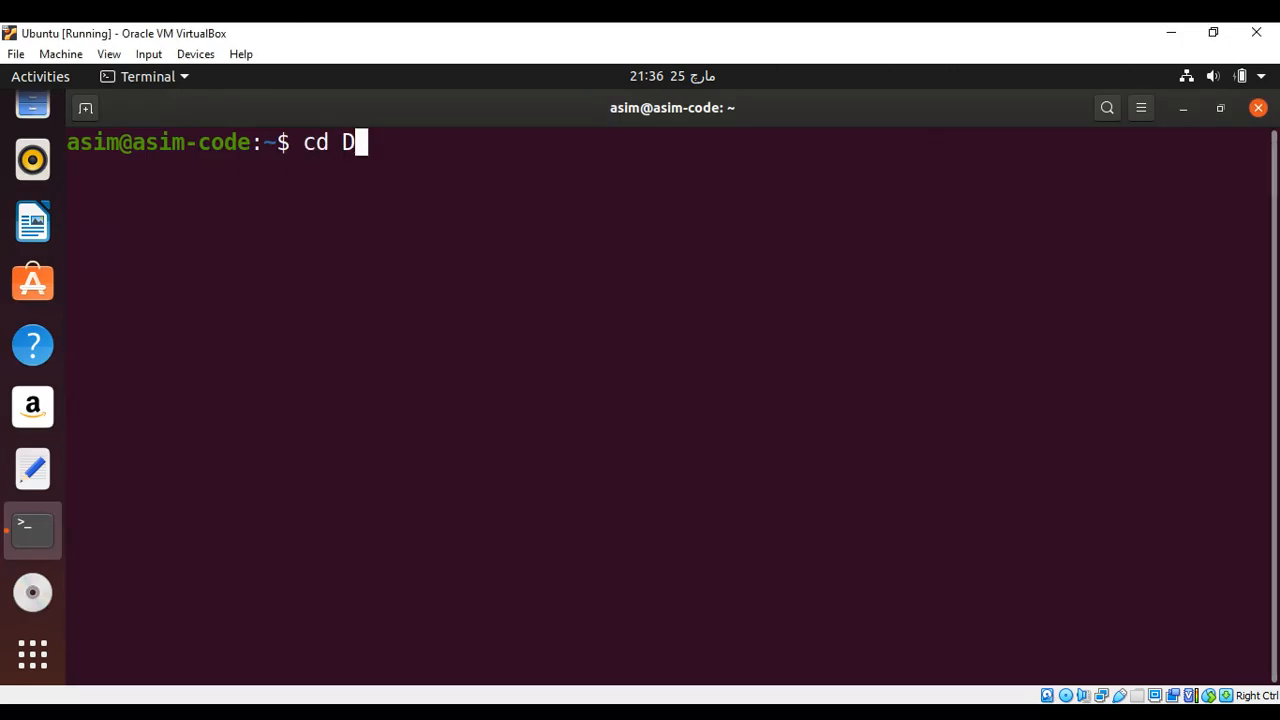
type("ownlo")
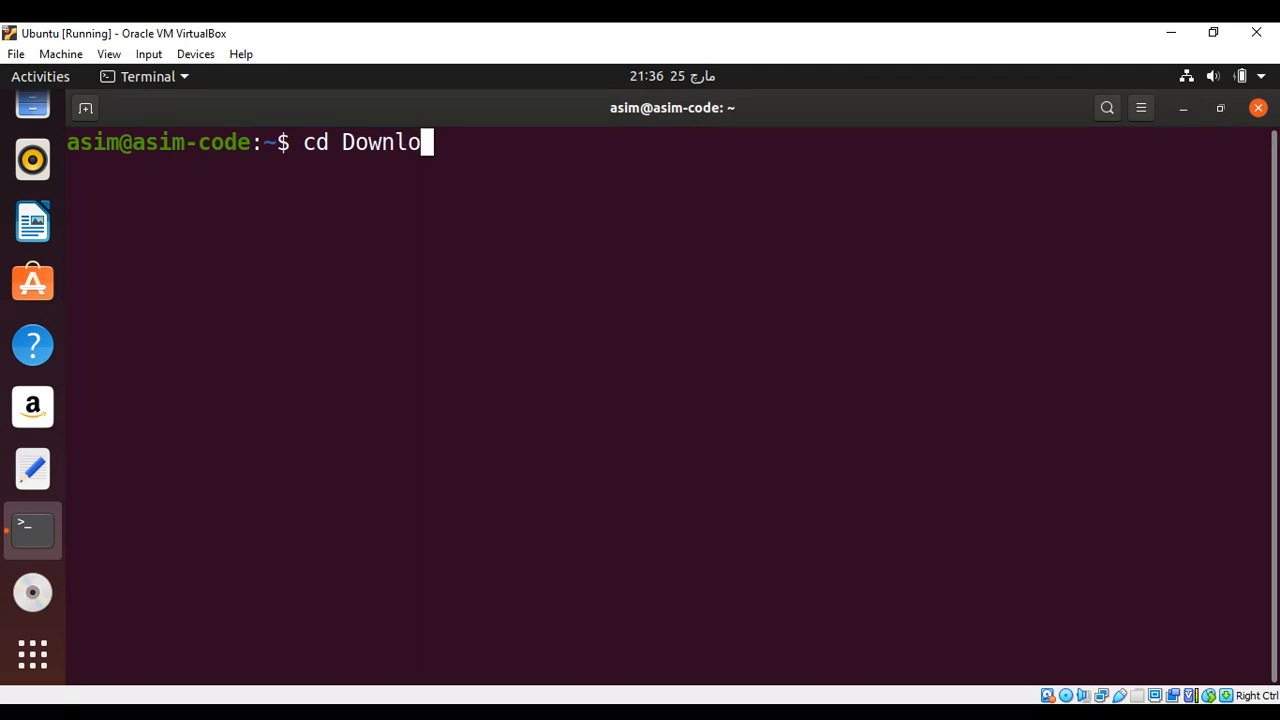
key("BackSpace")
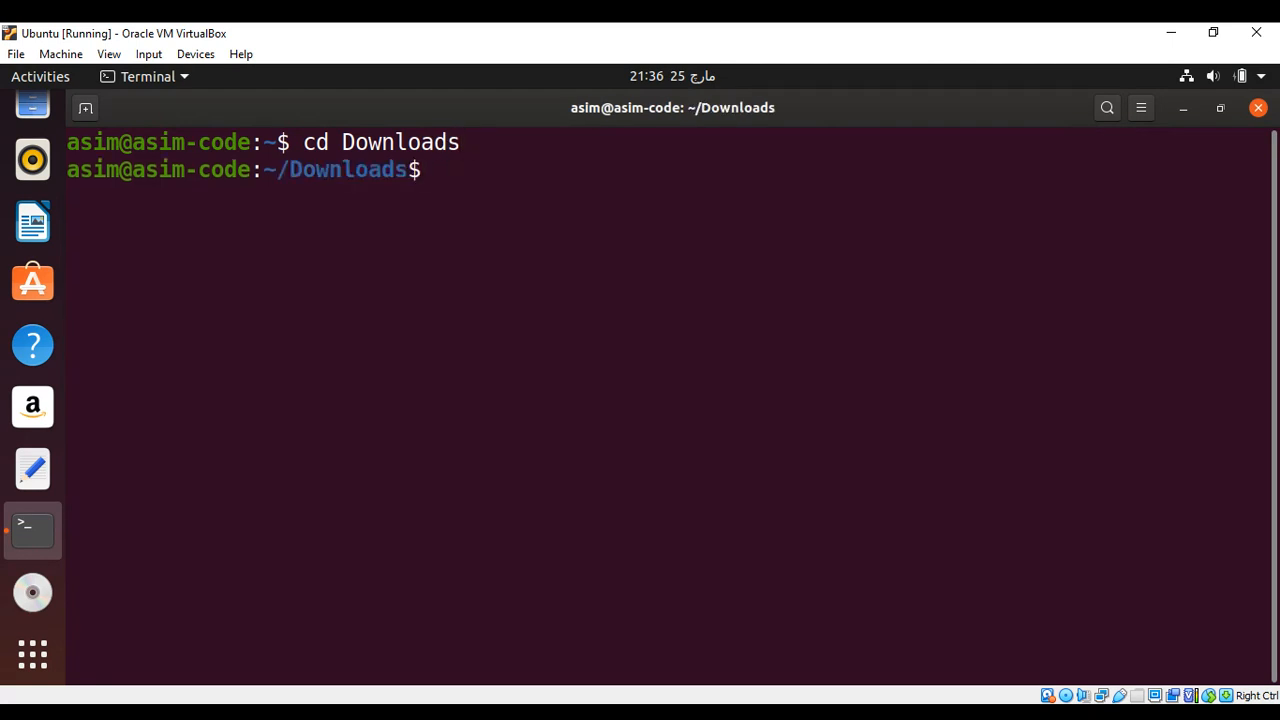
type("ls -l")
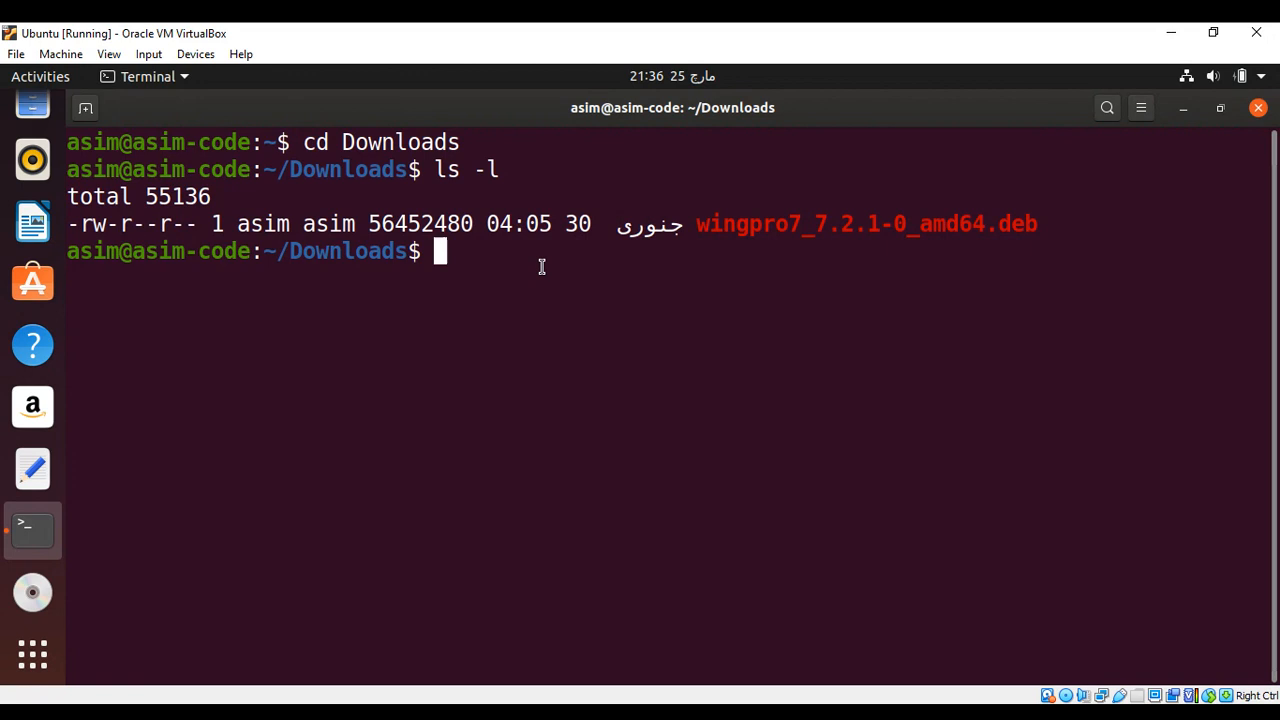
type("dp")
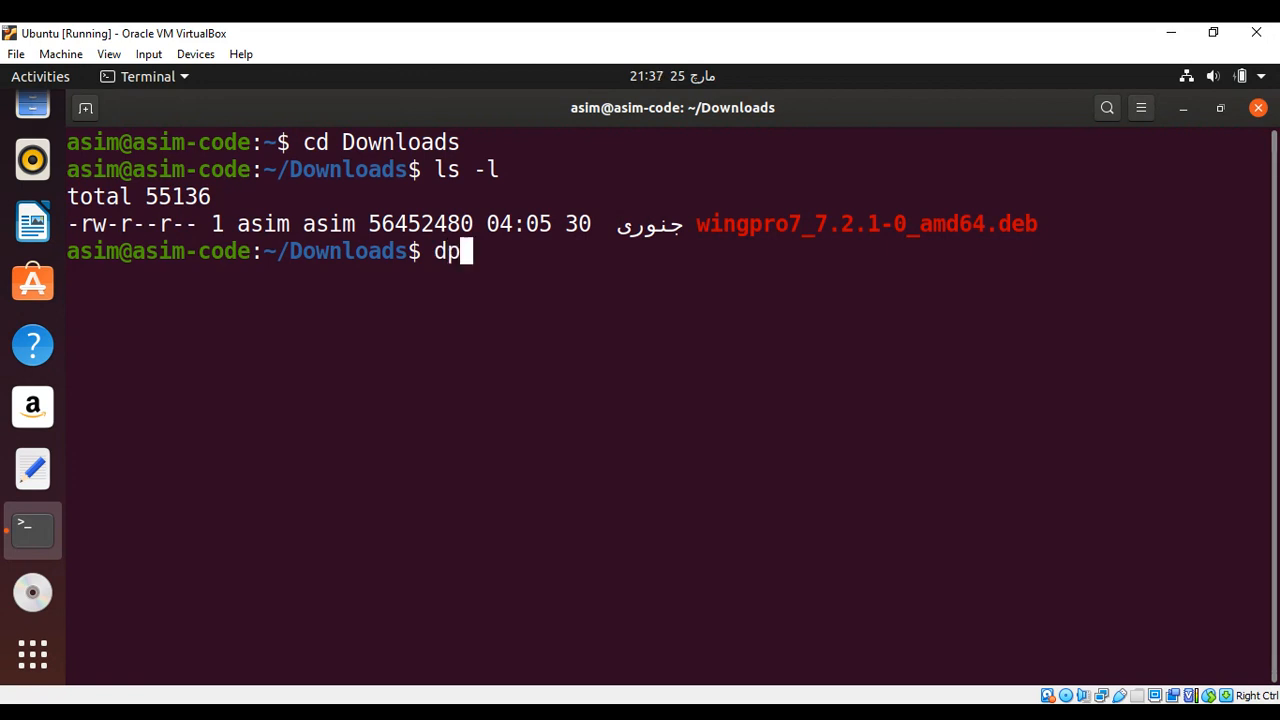
Step: Run 'dpkg -i' with the pasted .deb file name, failing for lack of superuser privilege
type("kg")
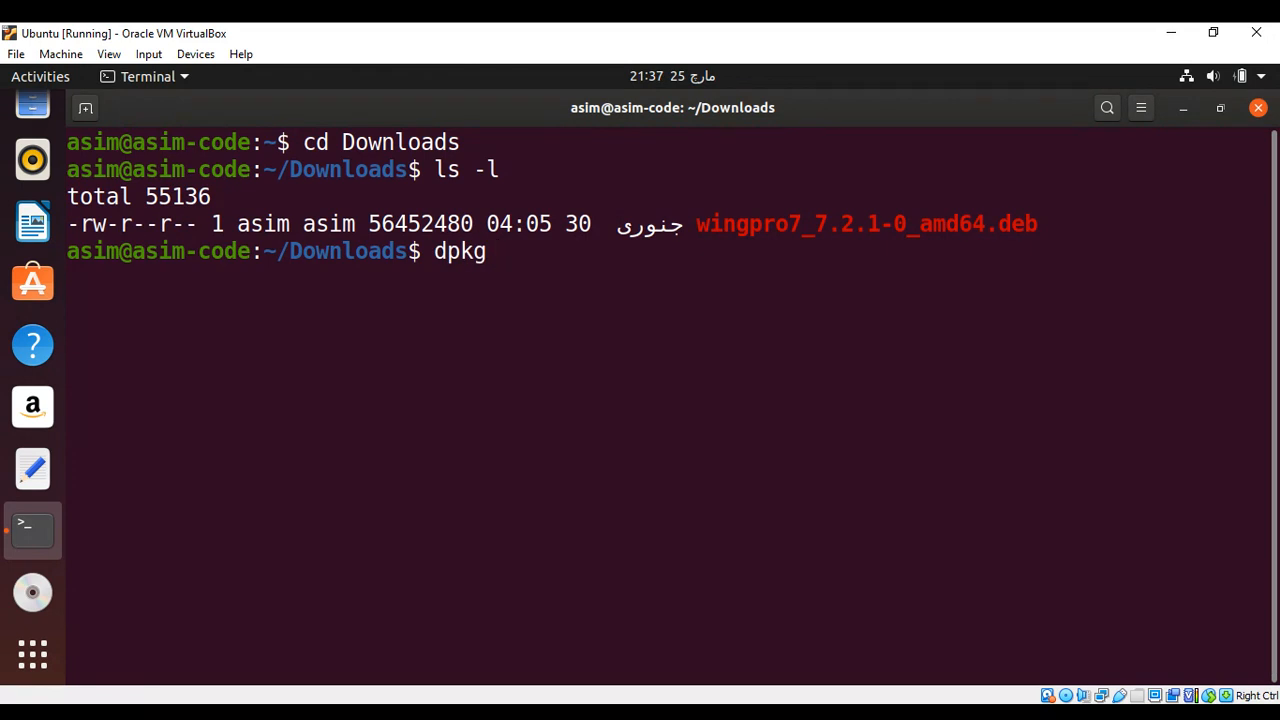
type("-i")
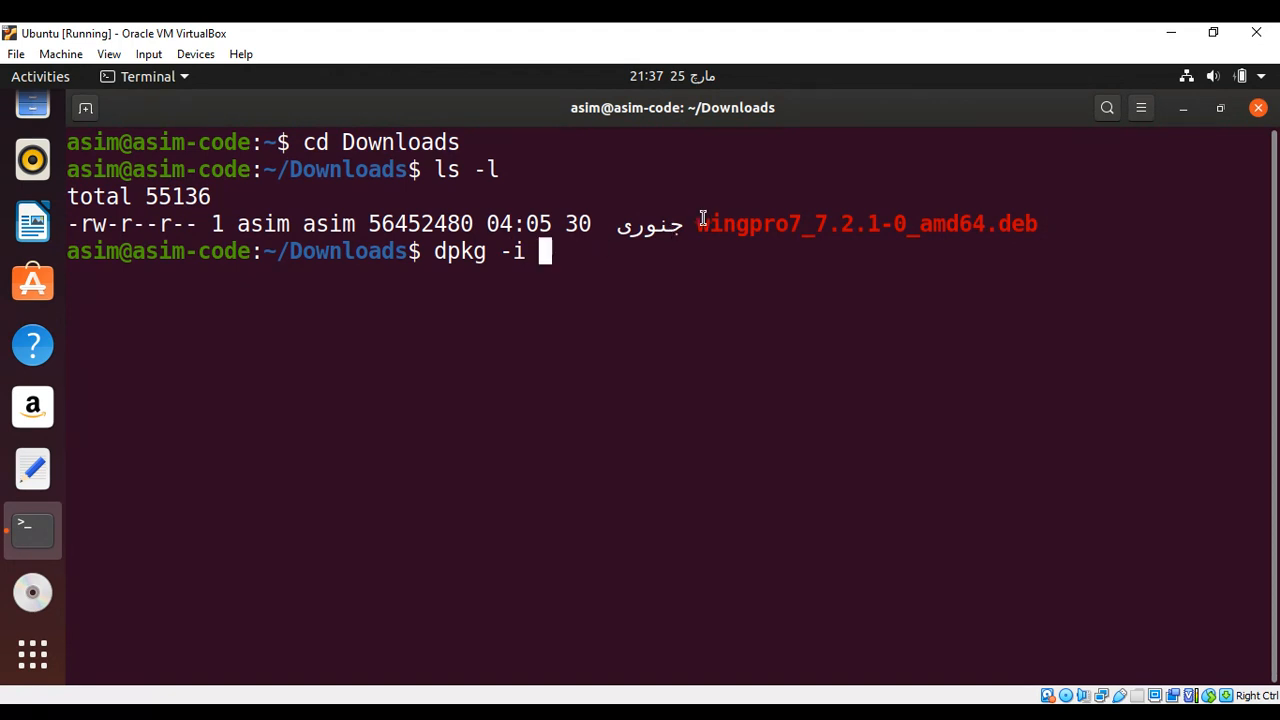
left_click_drag(698, 224, 1000, 224)
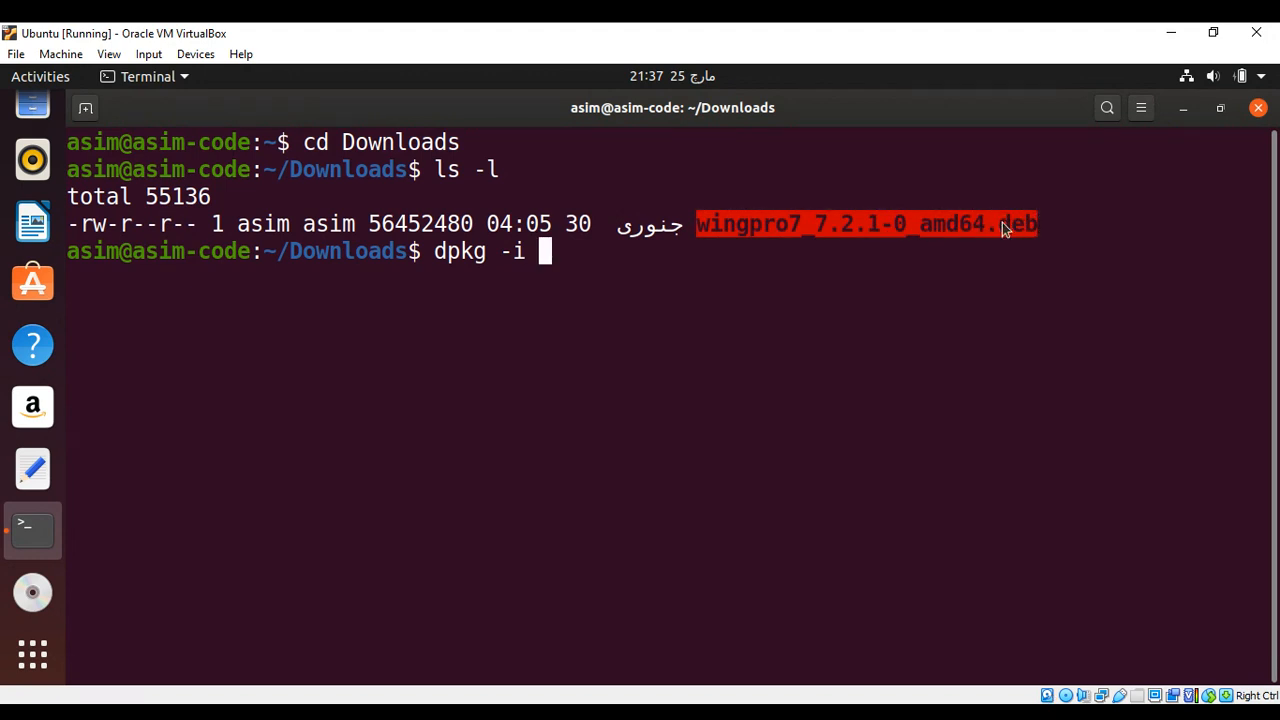
right_click(1004, 230)
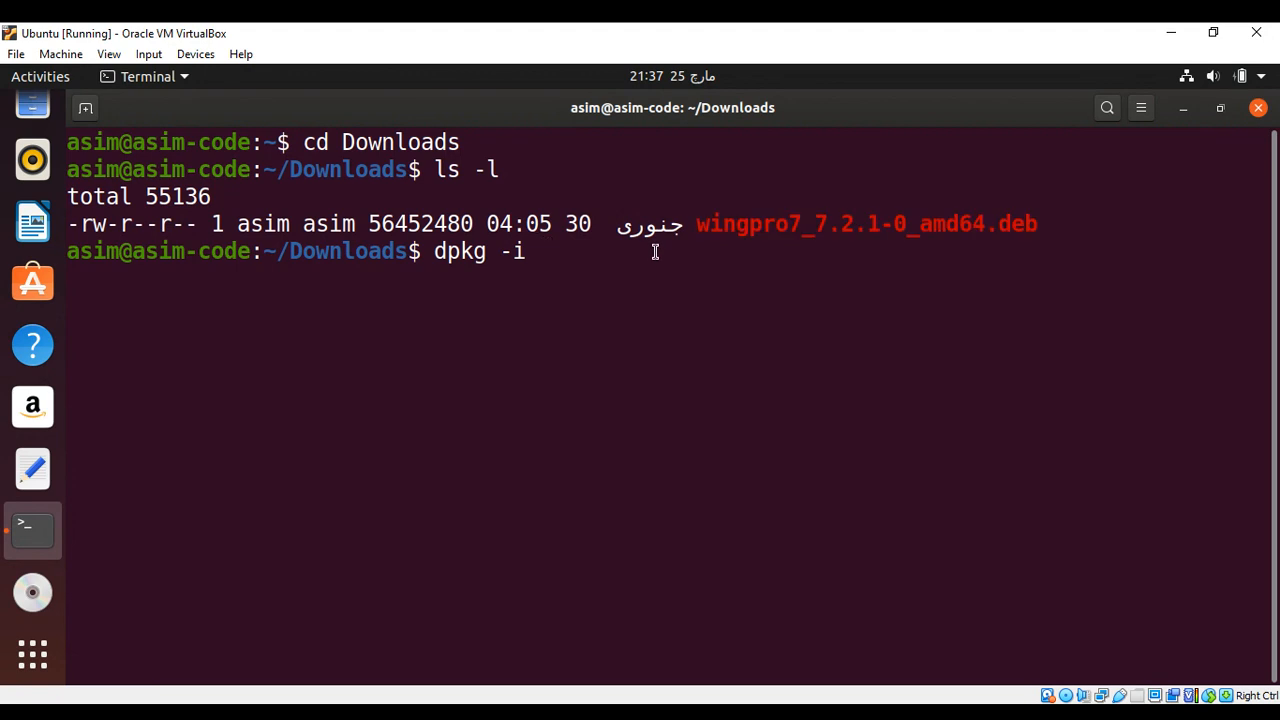
right_click(612, 272)
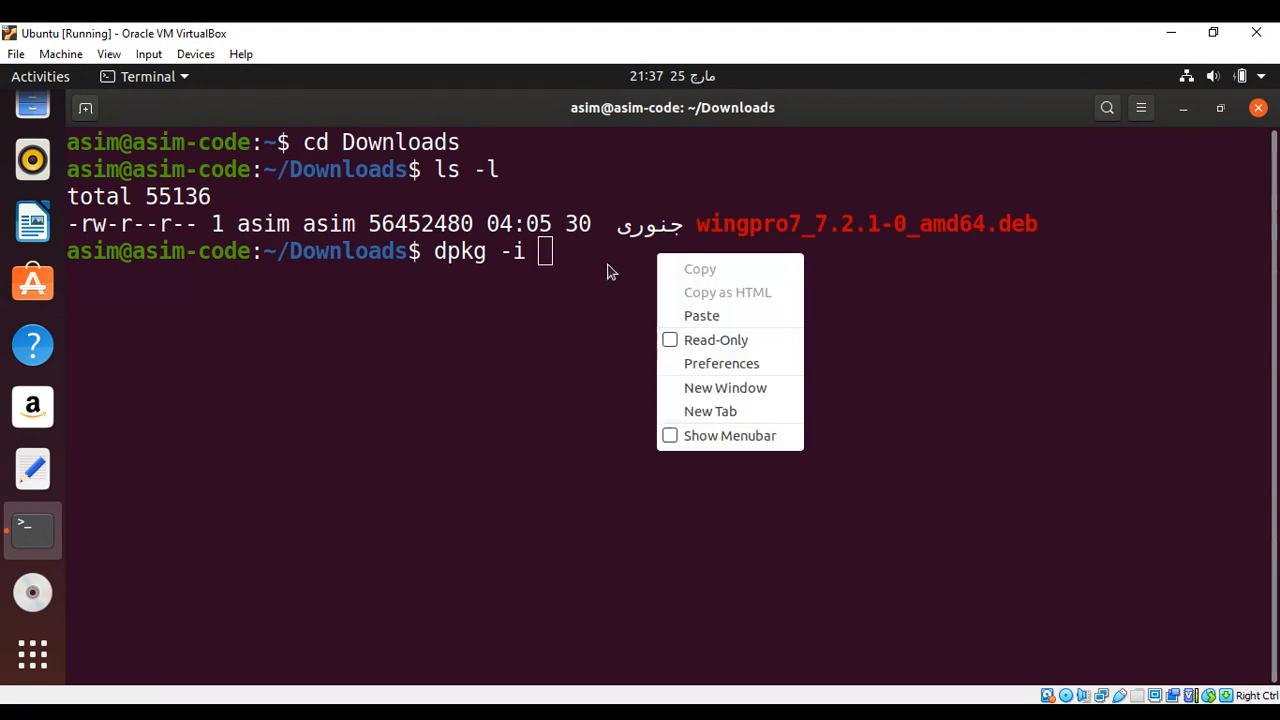
mouse_move(700, 316)
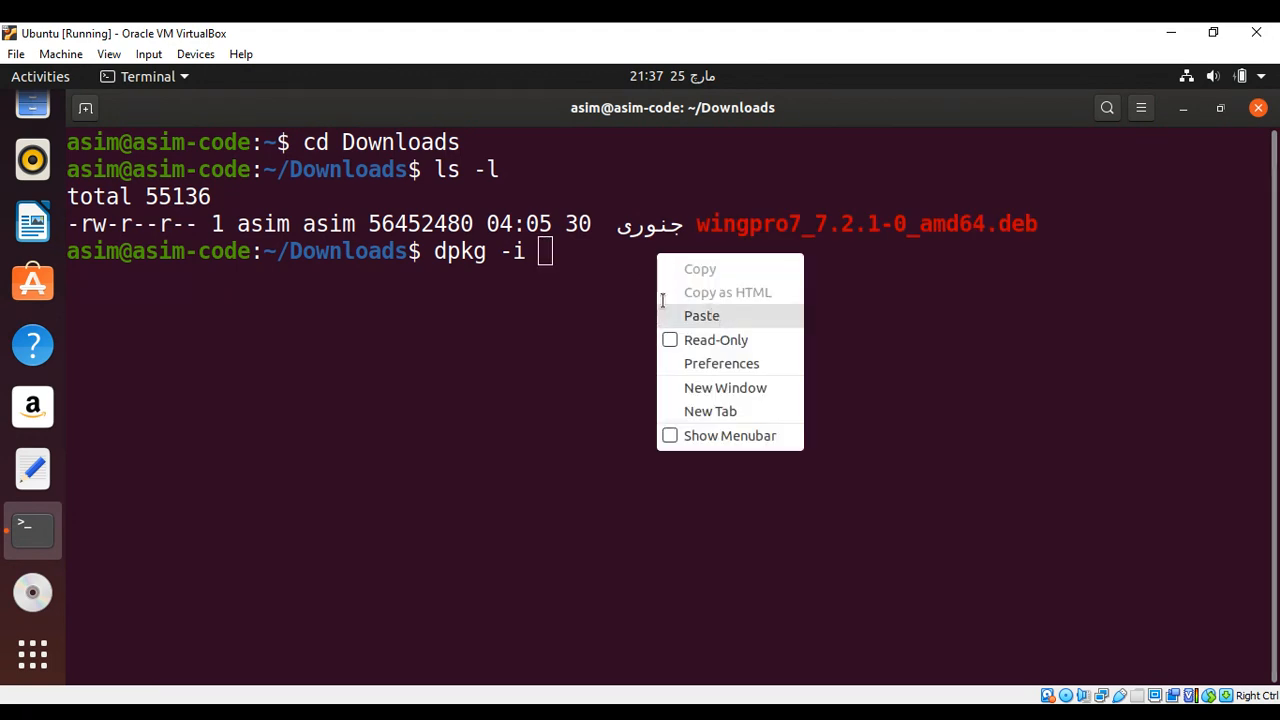
left_click(700, 316)
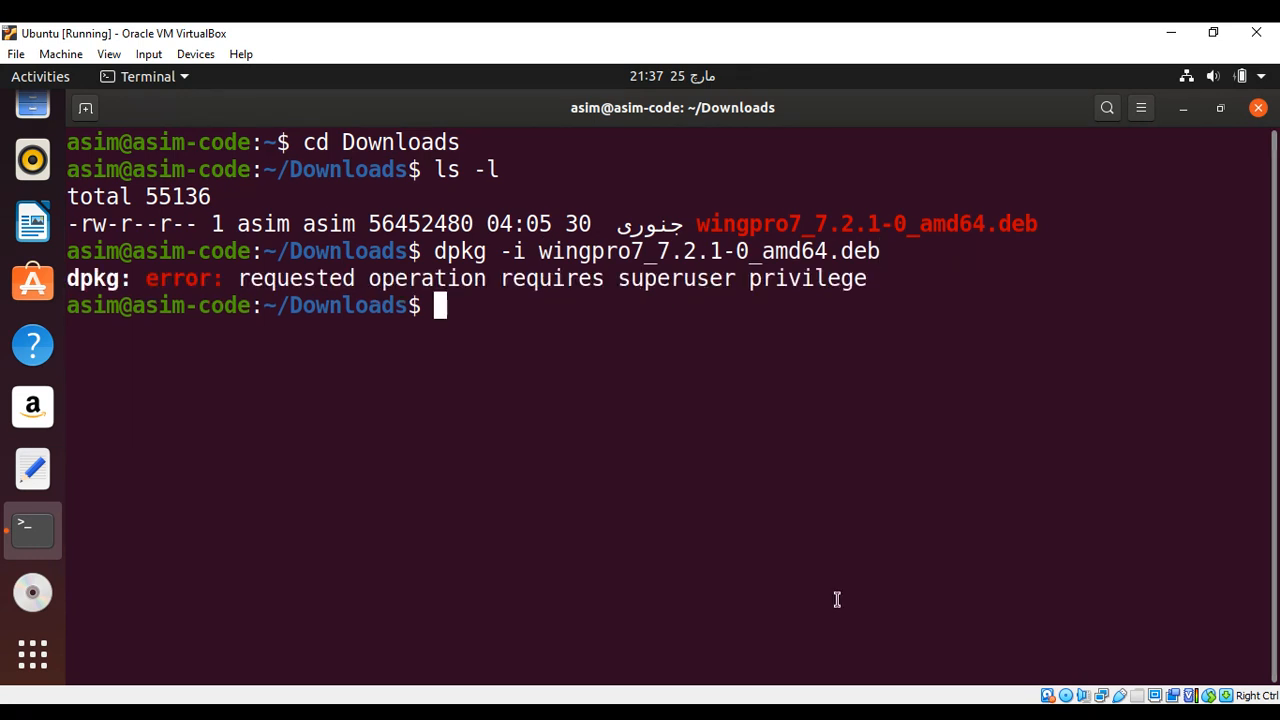
mouse_move(504, 340)
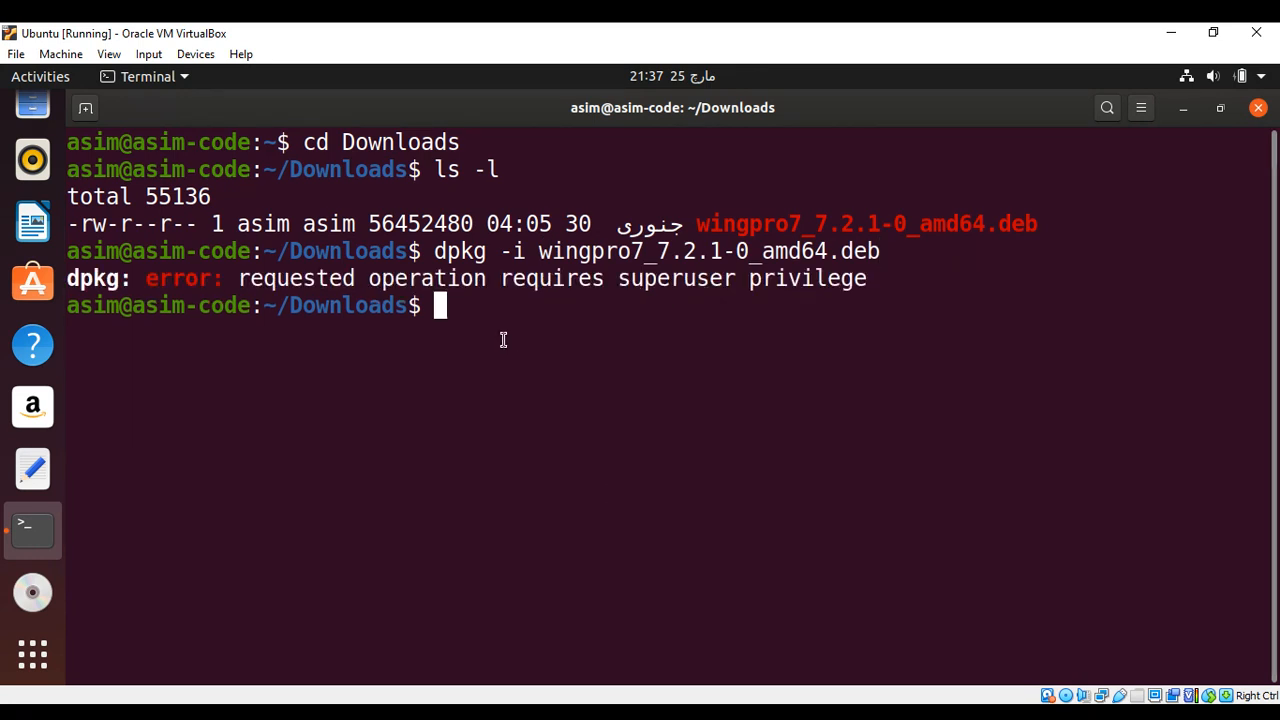
Step: Rerun 'sudo dpkg -i wingpro7_7.2.1-0_amd64.deb' and enter the password to install
type("dpkg -i wingpro7_7.2.1-0_amd64.deb")
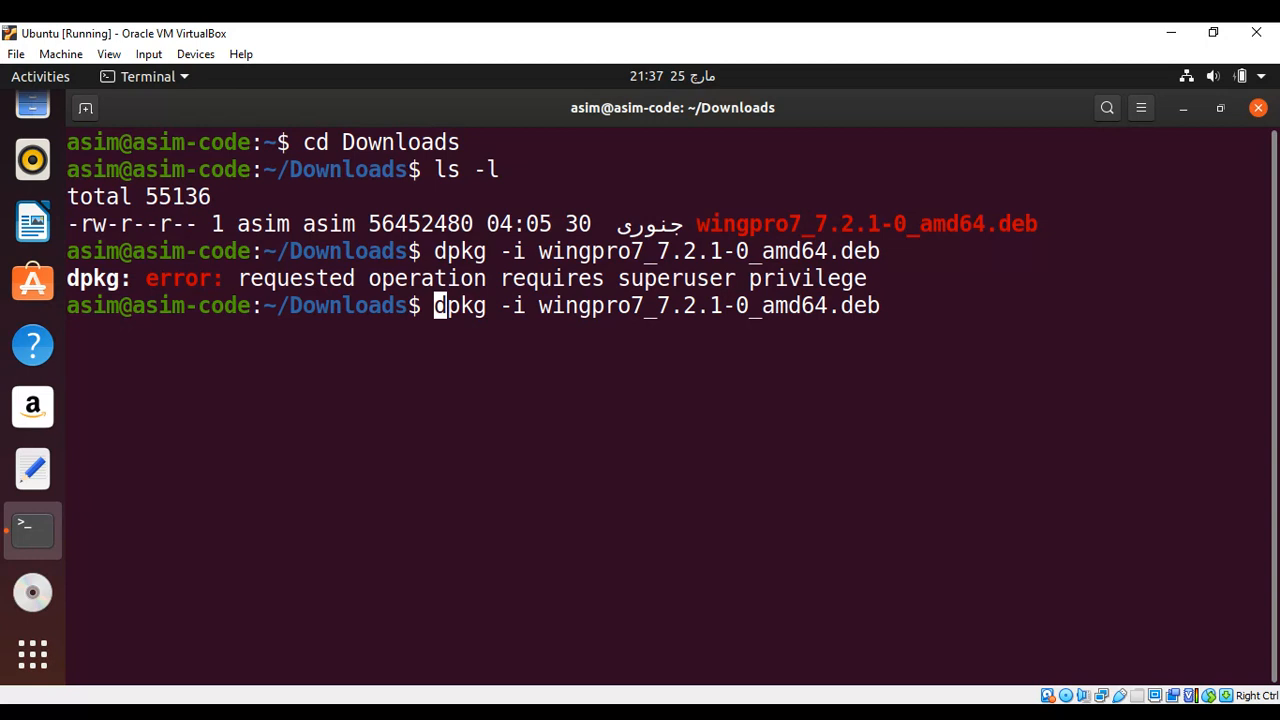
type("sudo")
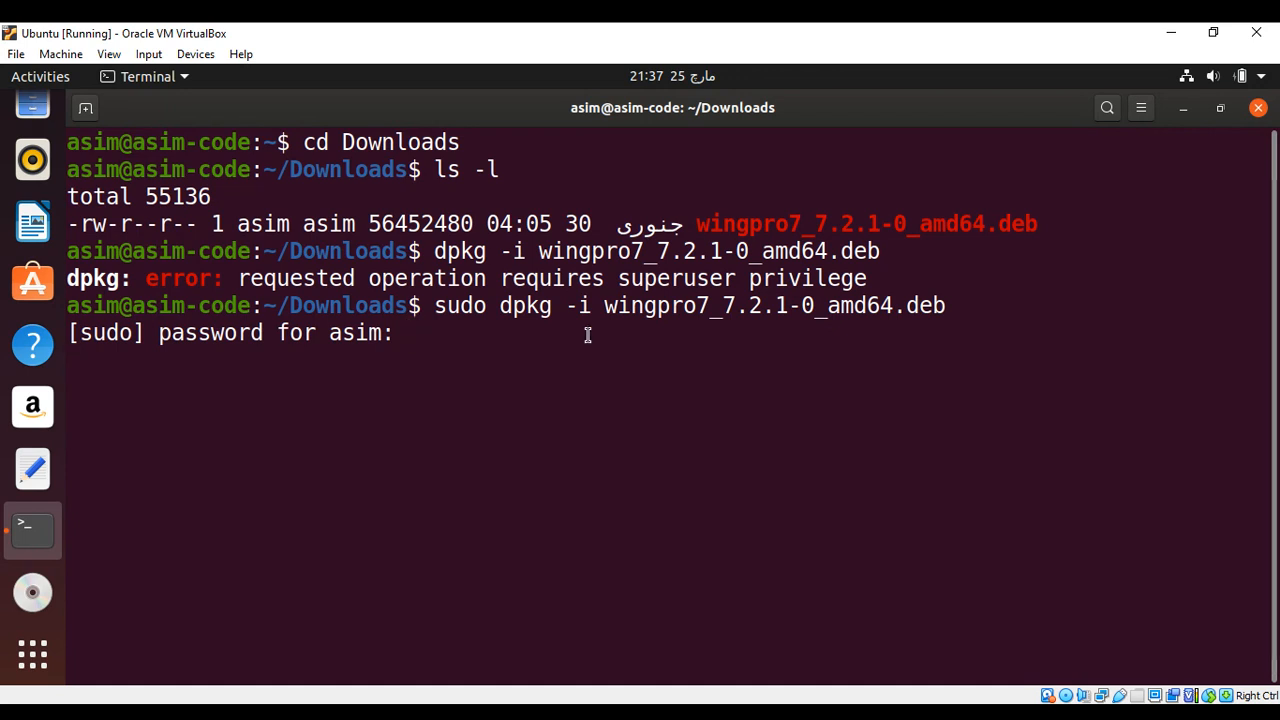
key("Return")
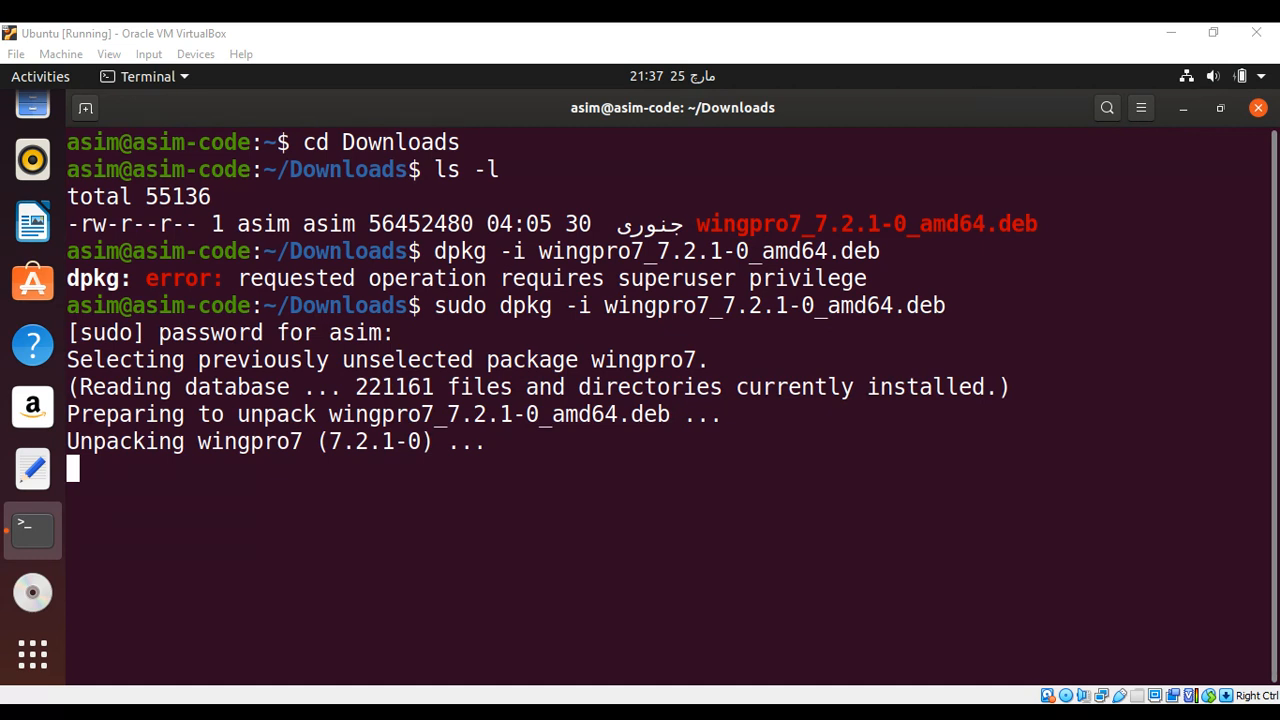
mouse_move(360, 524)
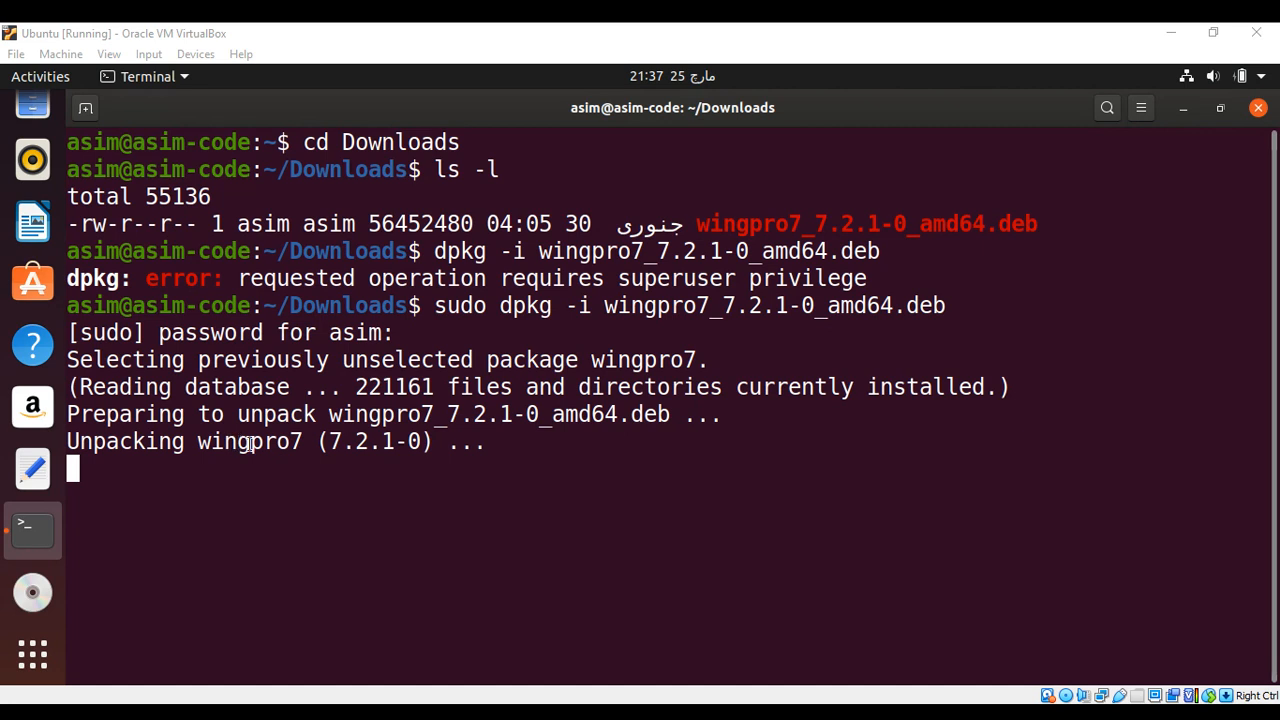
mouse_move(900, 584)
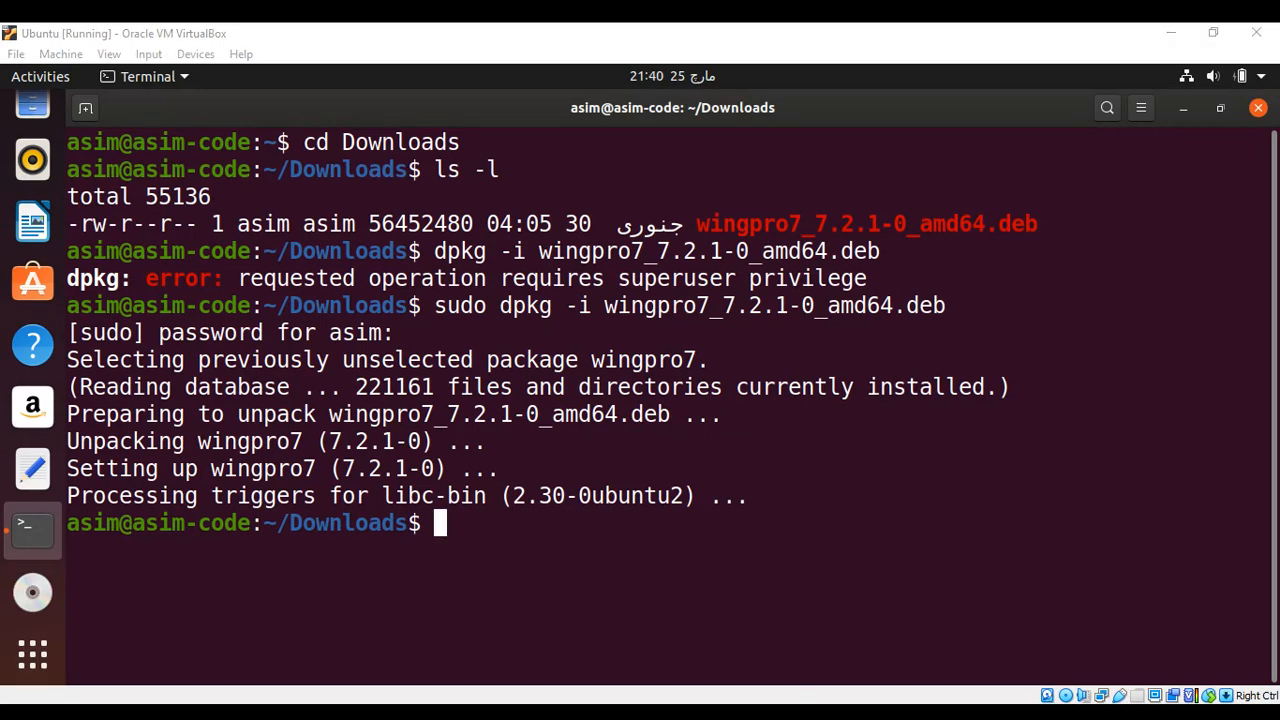
mouse_move(32, 654)
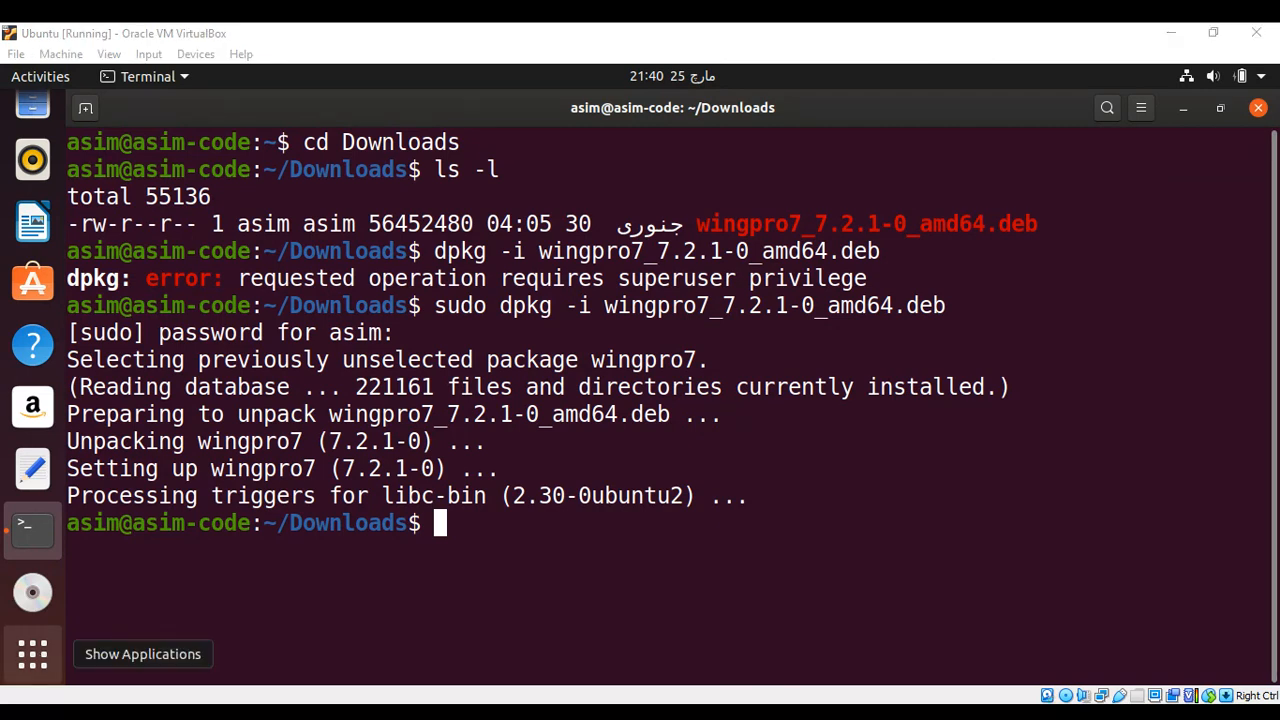
Step: Search Show Applications for 'win' to find the installed Wing Pro 7.2
left_click(40, 76)
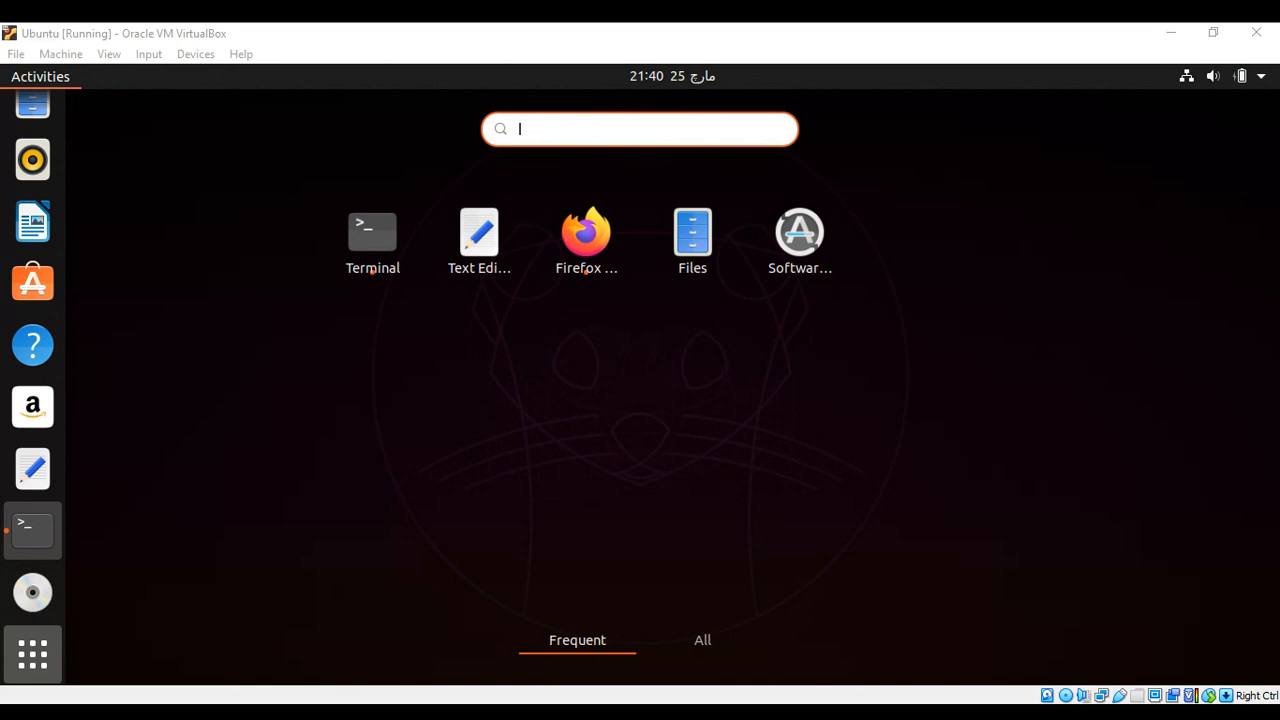
type("win")
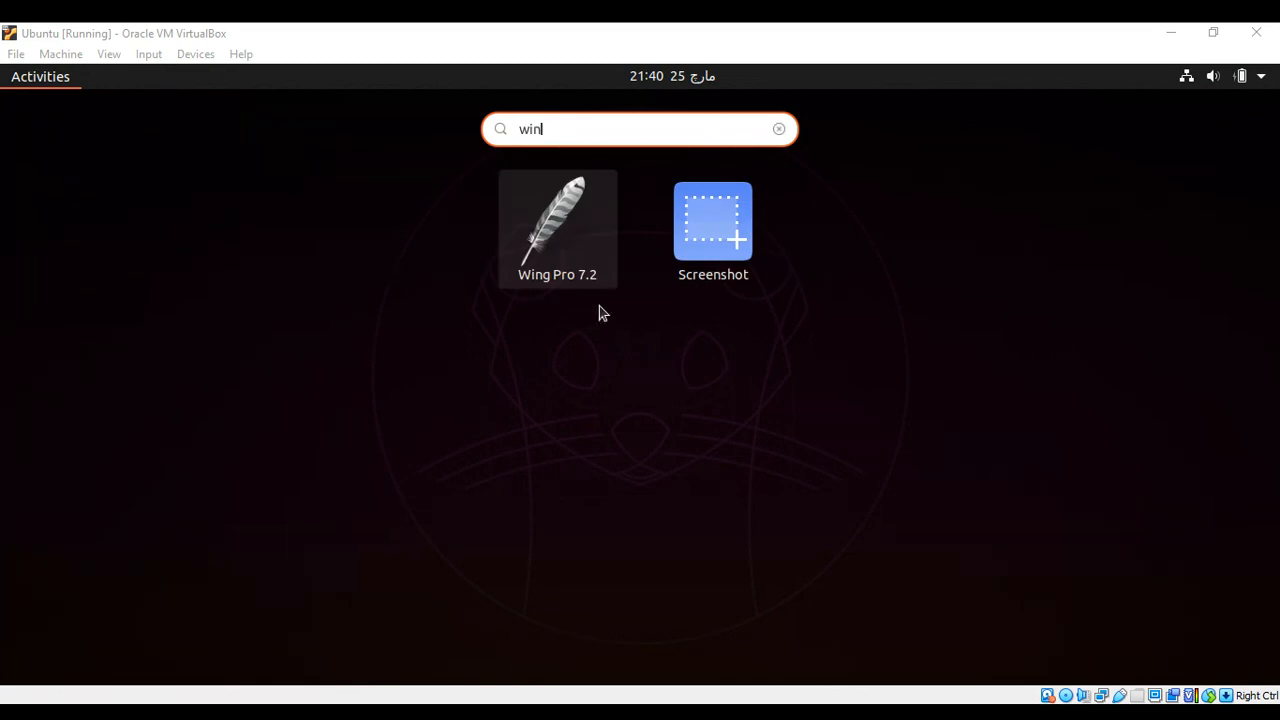
mouse_move(556, 230)
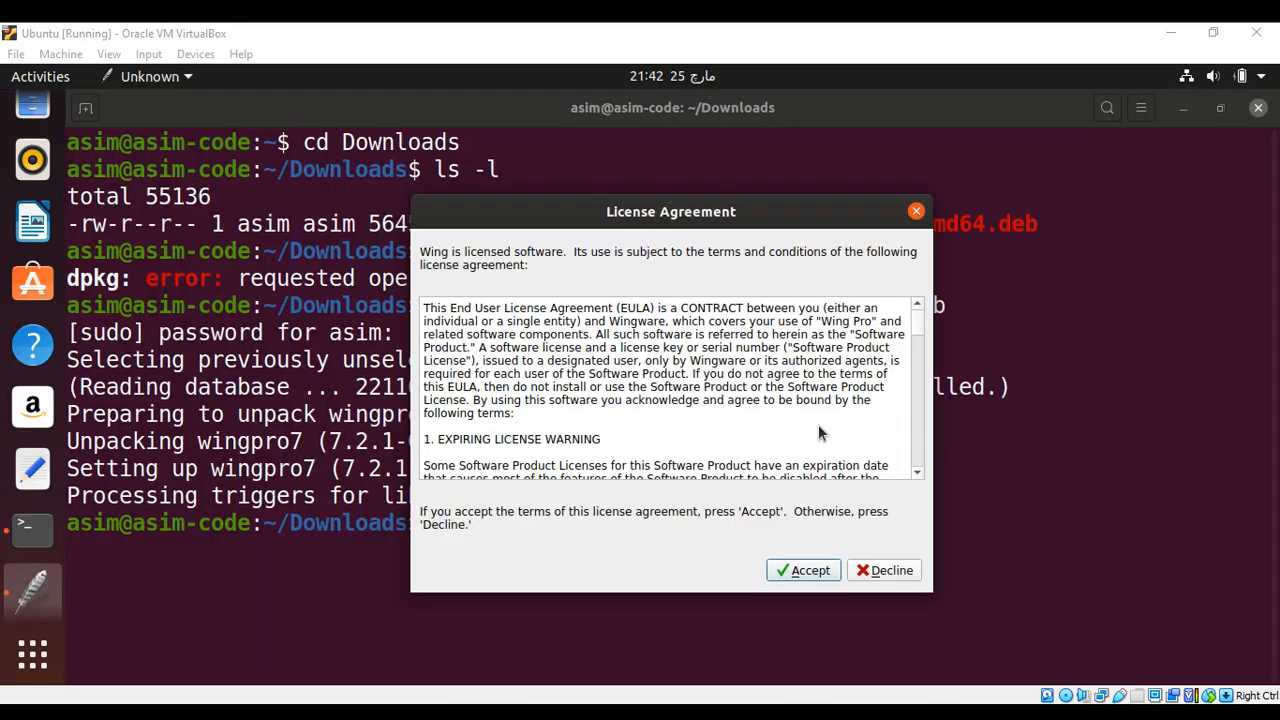
mouse_move(684, 358)
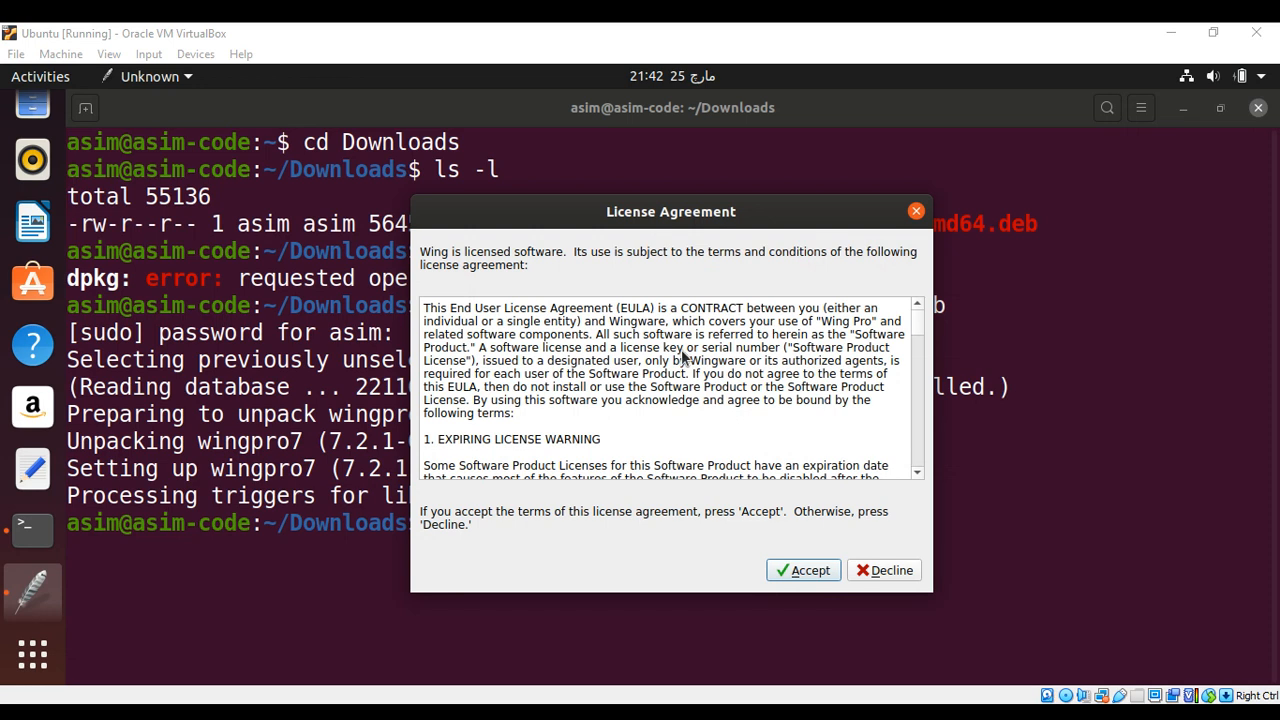
mouse_move(912, 352)
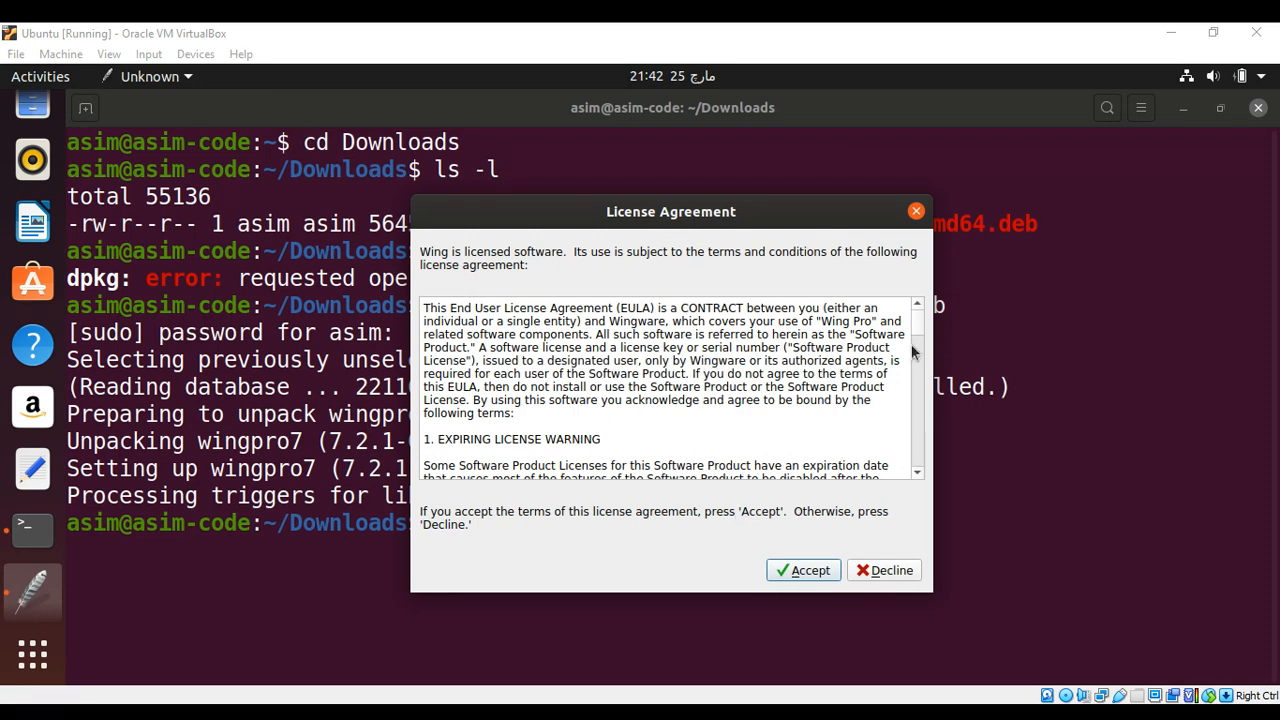
mouse_move(824, 554)
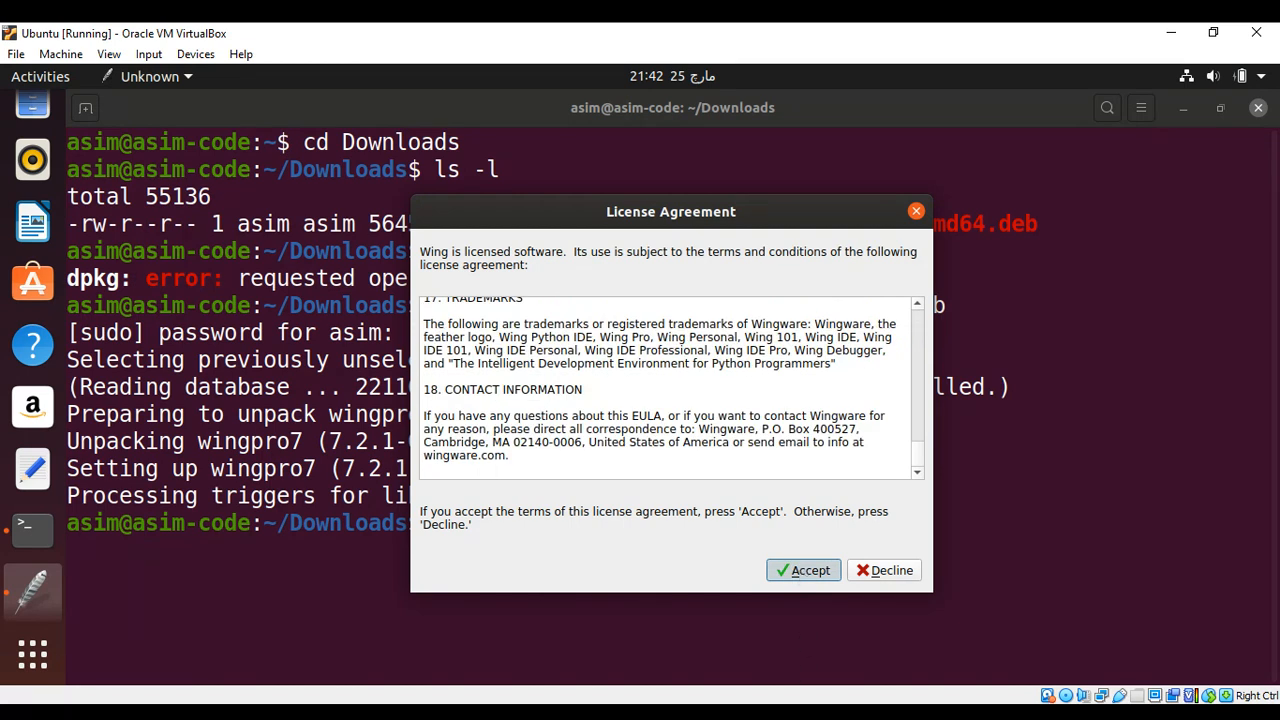
Step: Accept the Wing Pro 7 license agreement
left_click(804, 570)
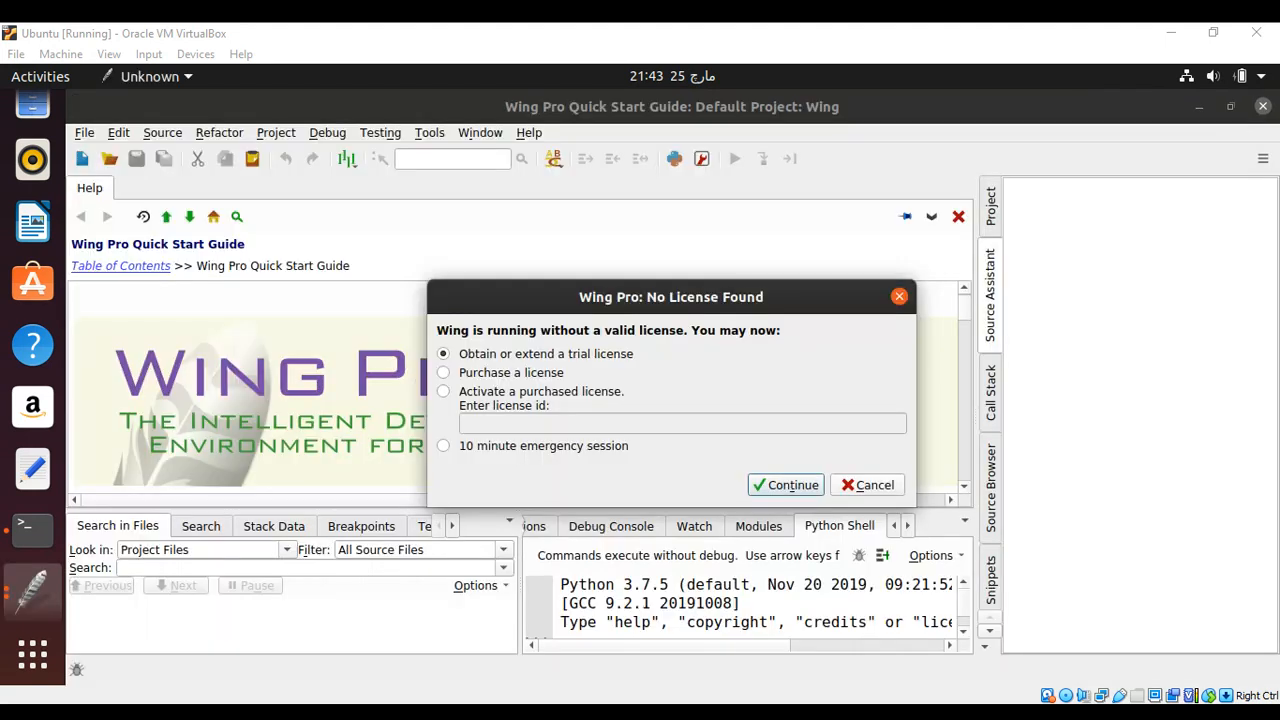
mouse_move(762, 388)
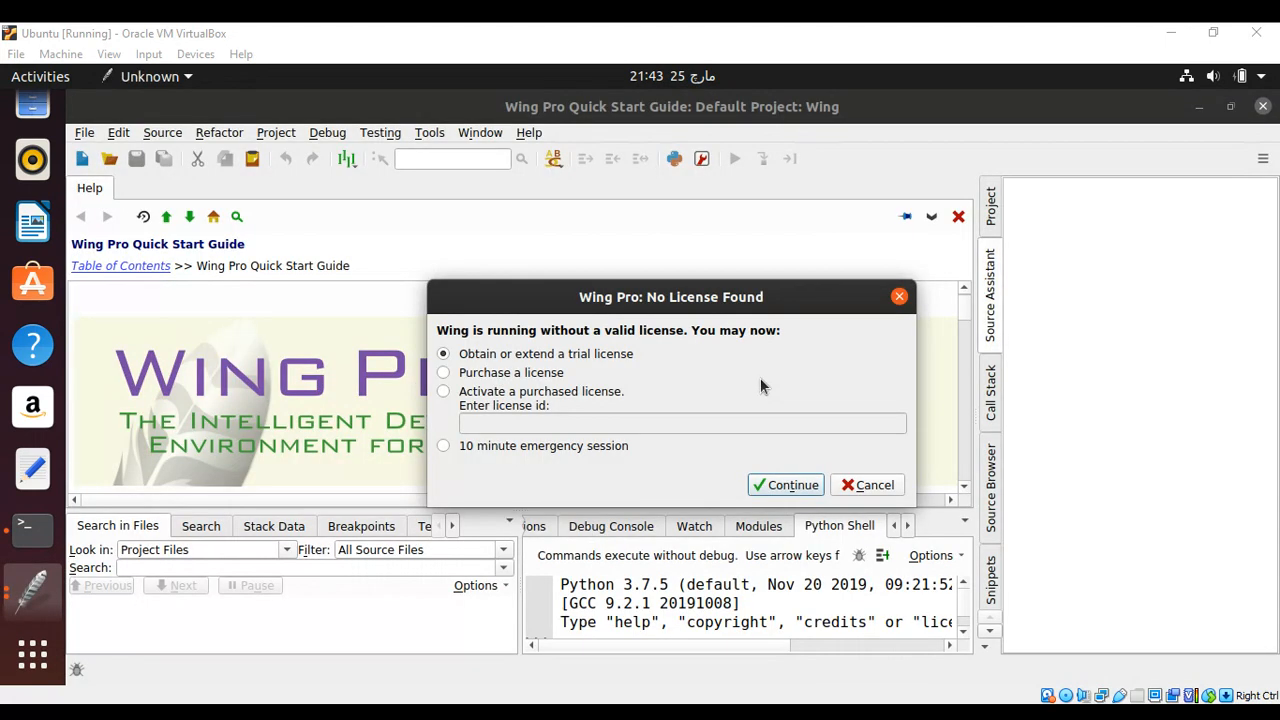
mouse_move(616, 384)
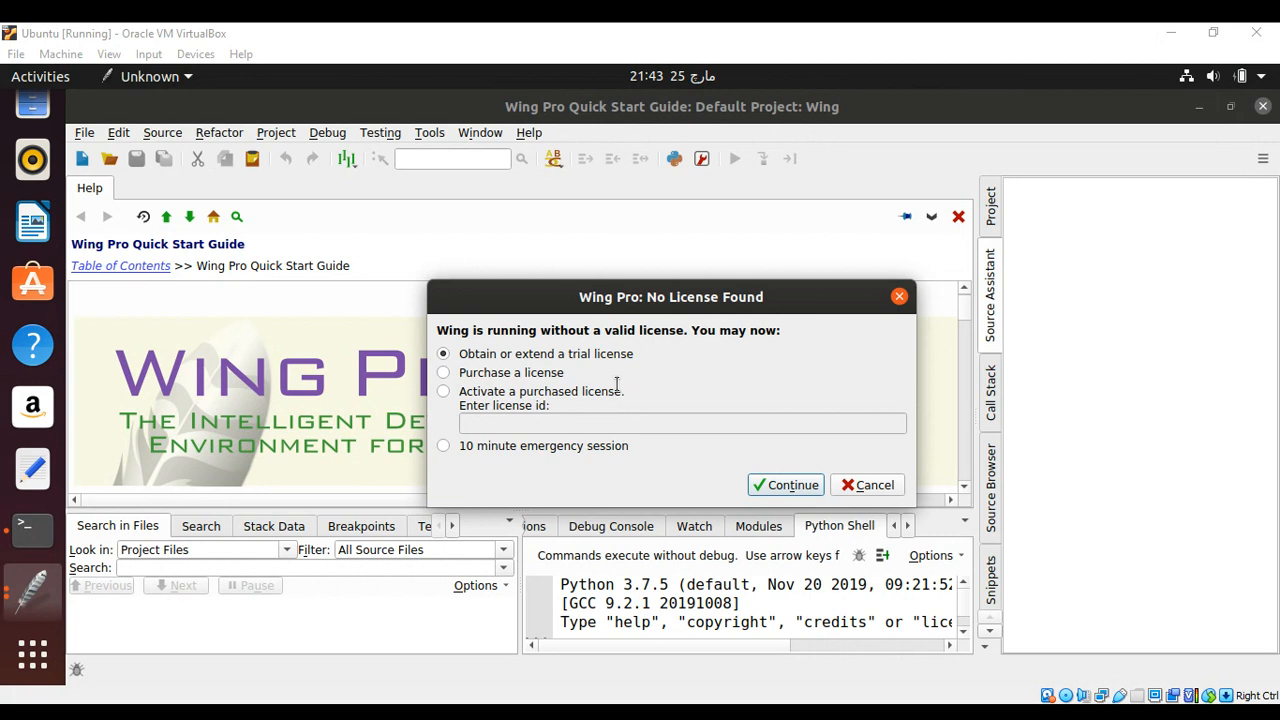
mouse_move(490, 364)
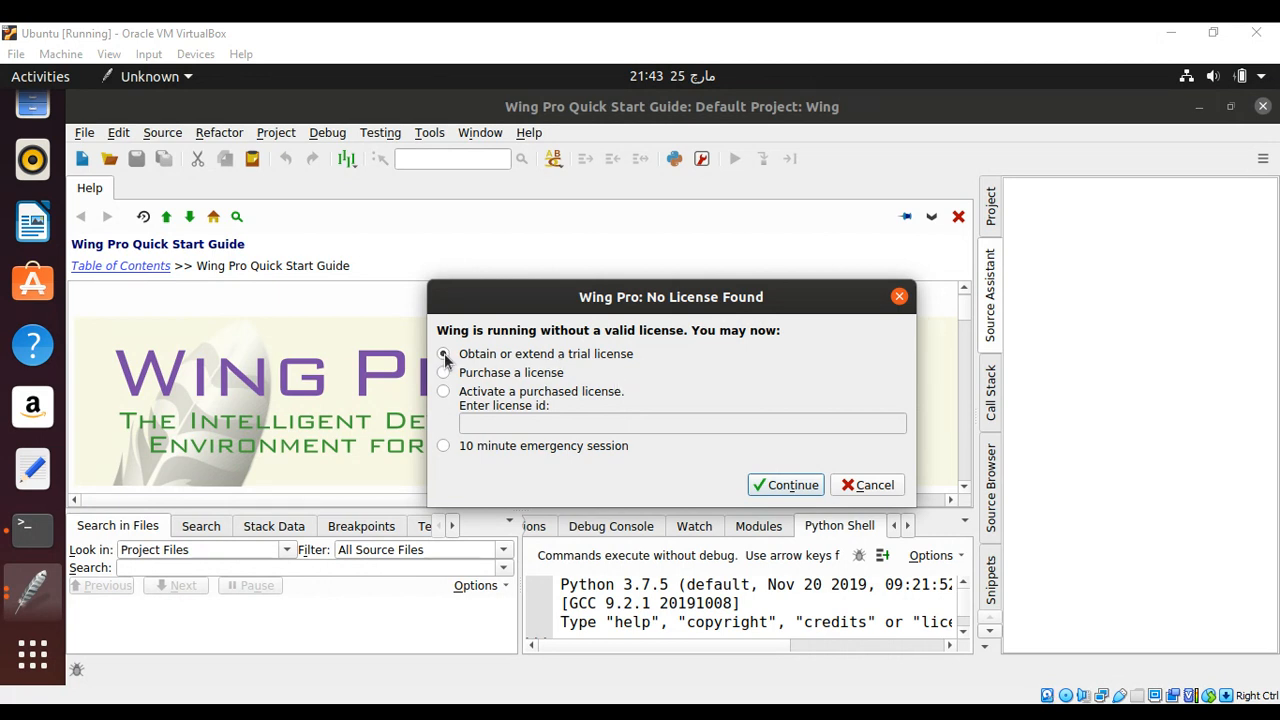
Step: Select 'Obtain or extend a trial license' and continue to trial activation
left_click(444, 354)
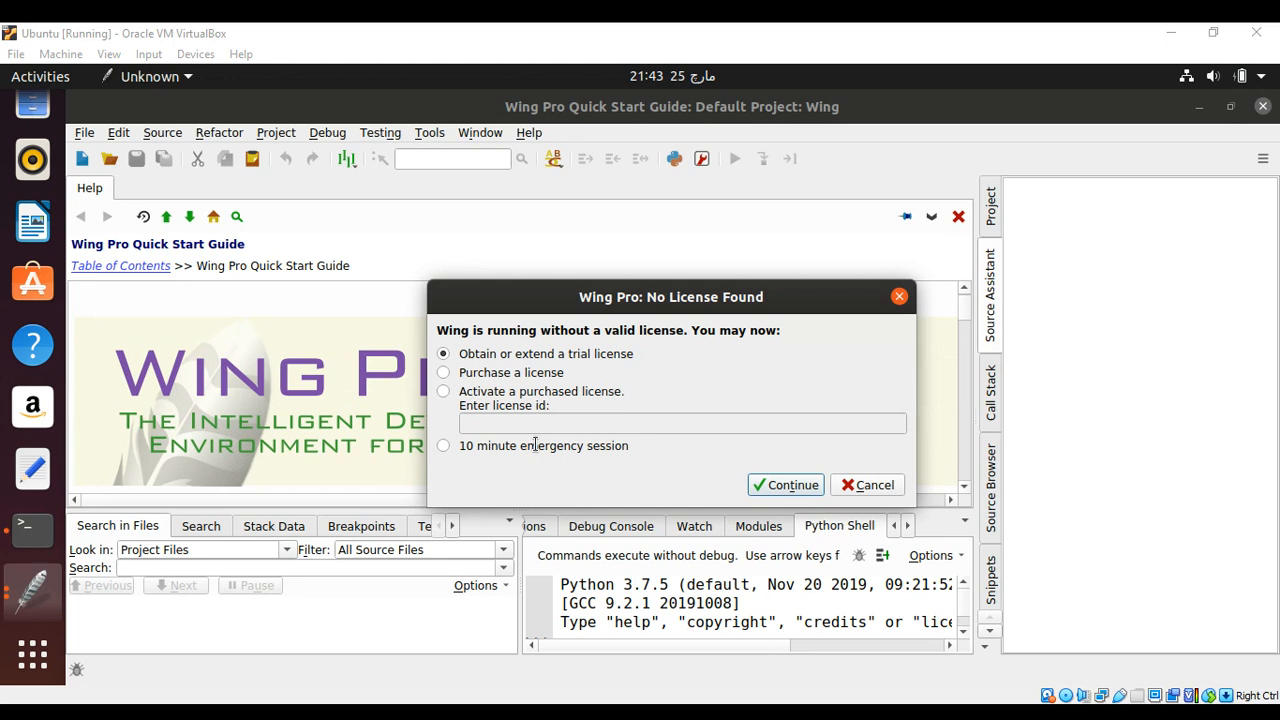
mouse_move(500, 428)
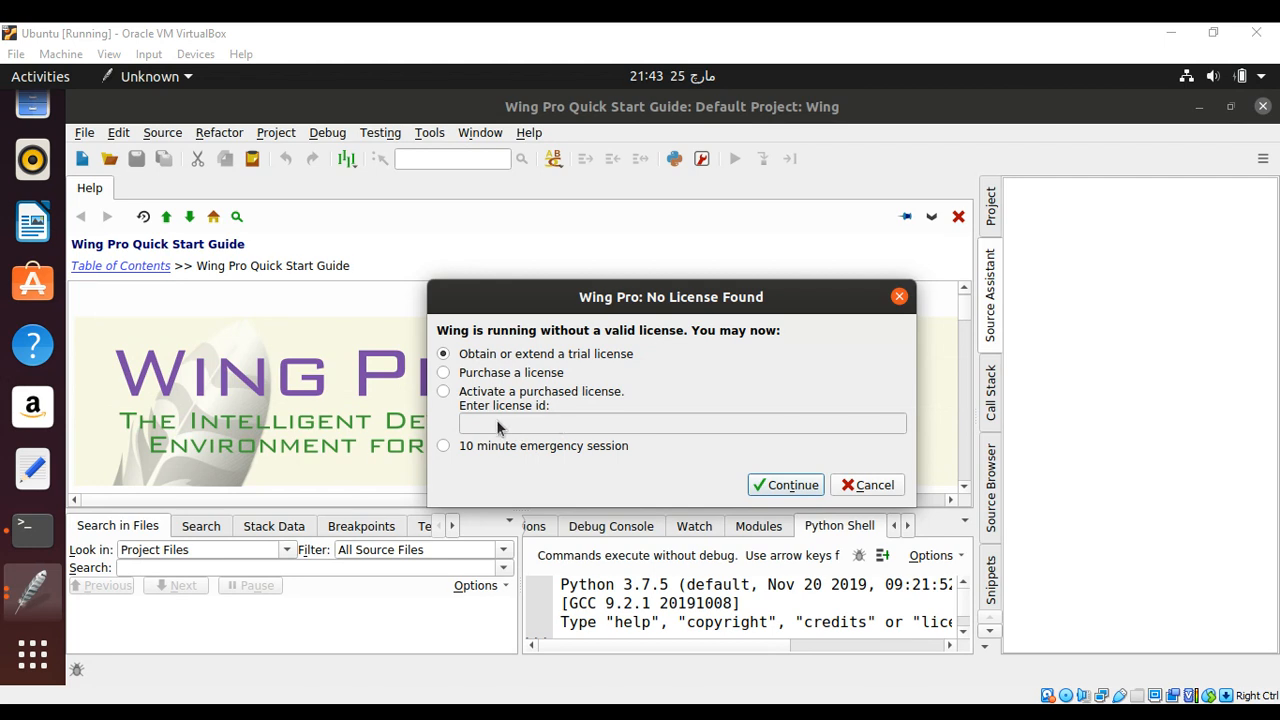
mouse_move(490, 450)
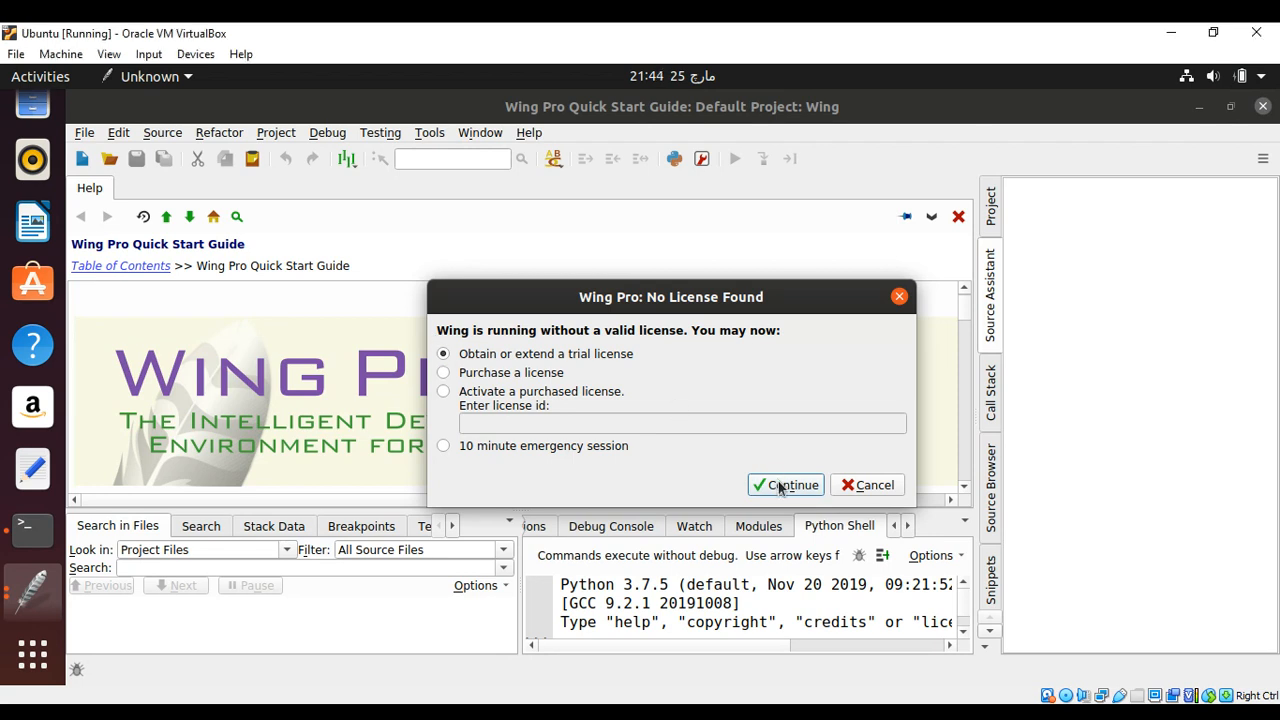
left_click(784, 486)
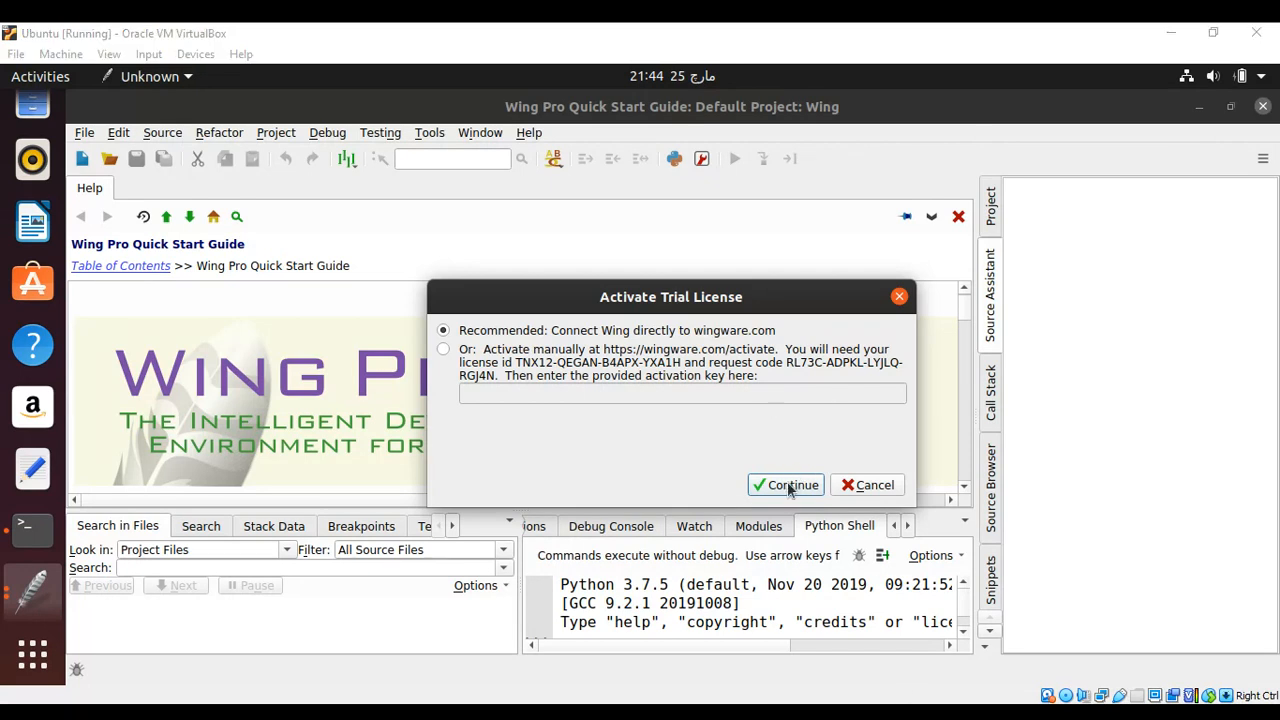
mouse_move(796, 644)
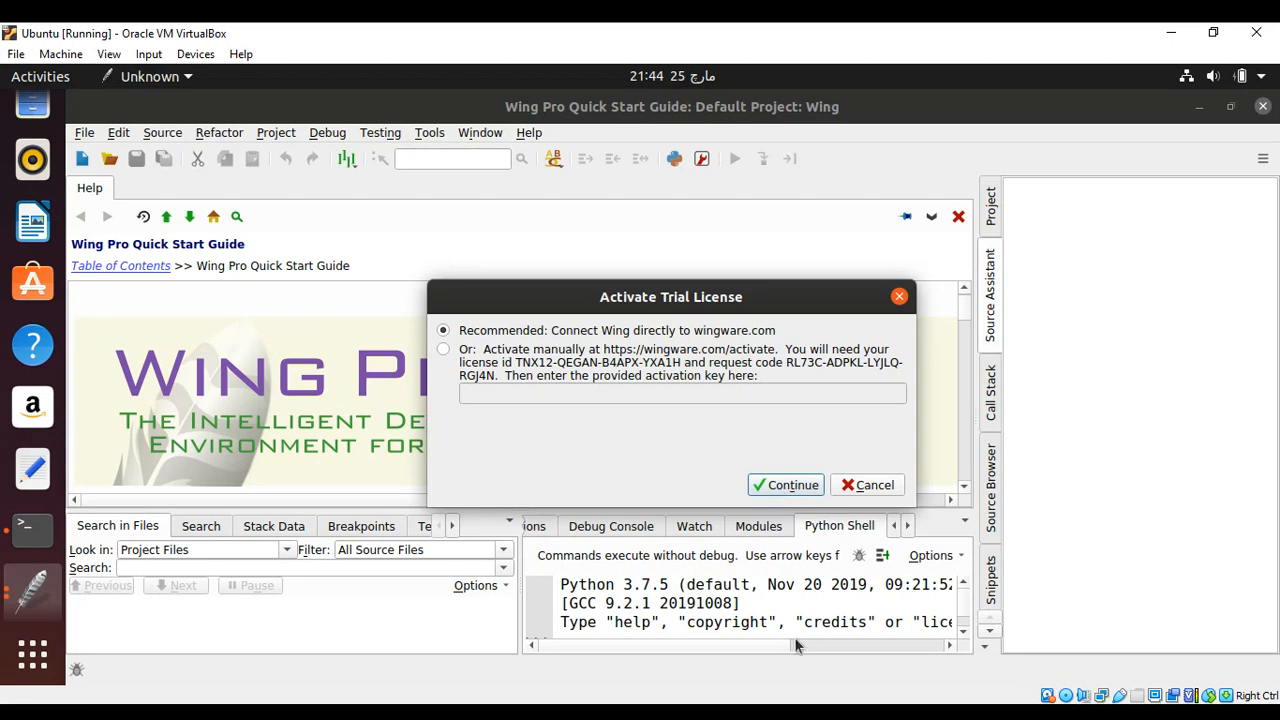
mouse_move(940, 688)
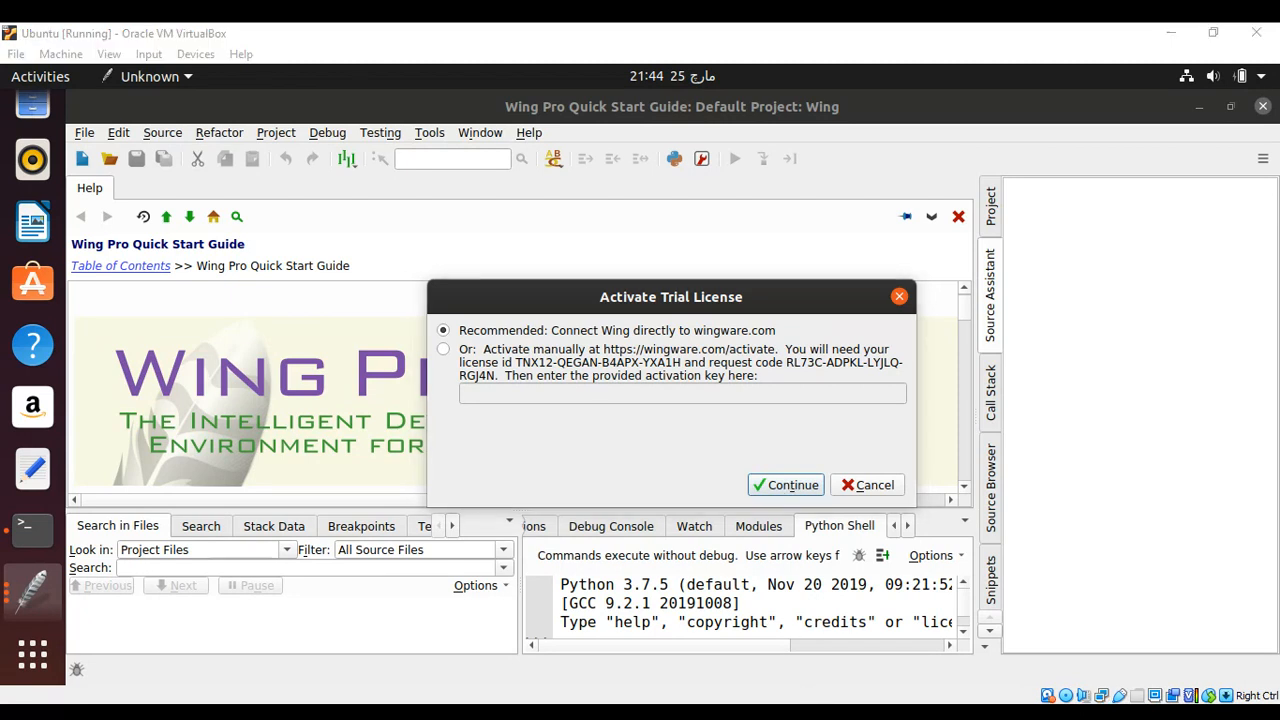
Step: Activate the 10-day trial license by connecting Wing directly to wingware.com
left_click(784, 484)
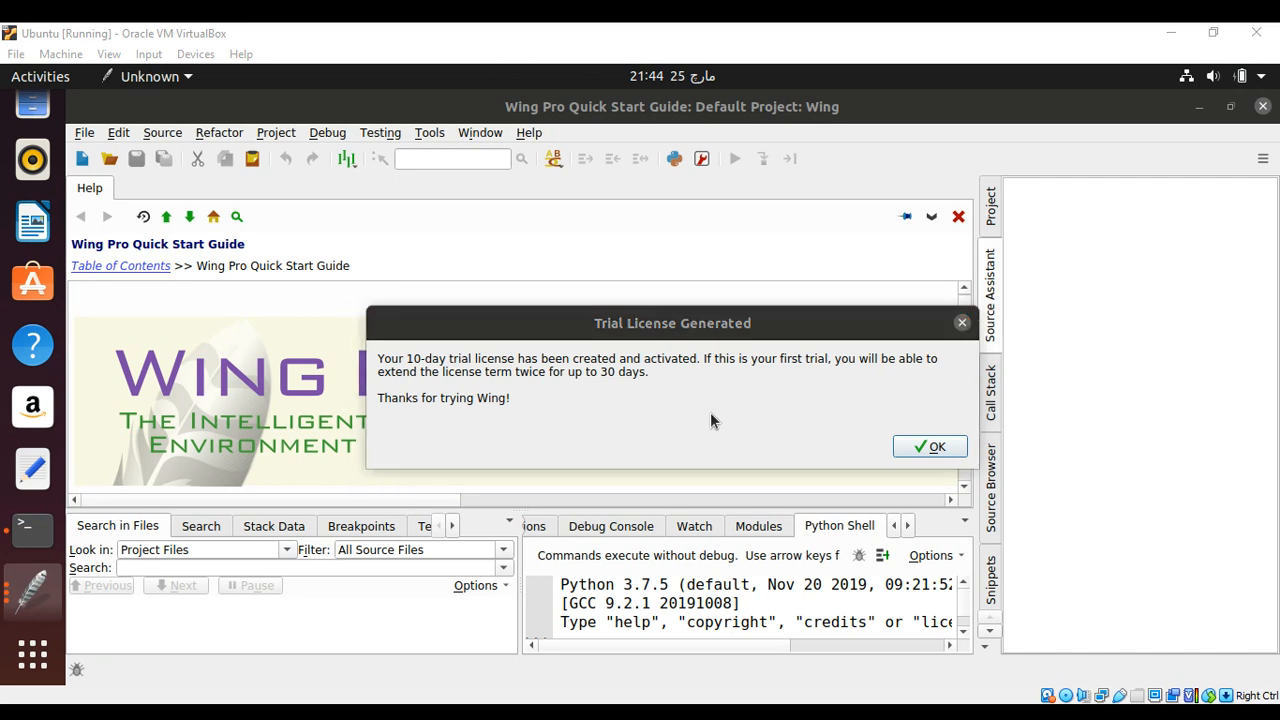
Step: Cancel the newer-version 7.2.1.2 notice, keeping automatic update checks on
left_click(928, 446)
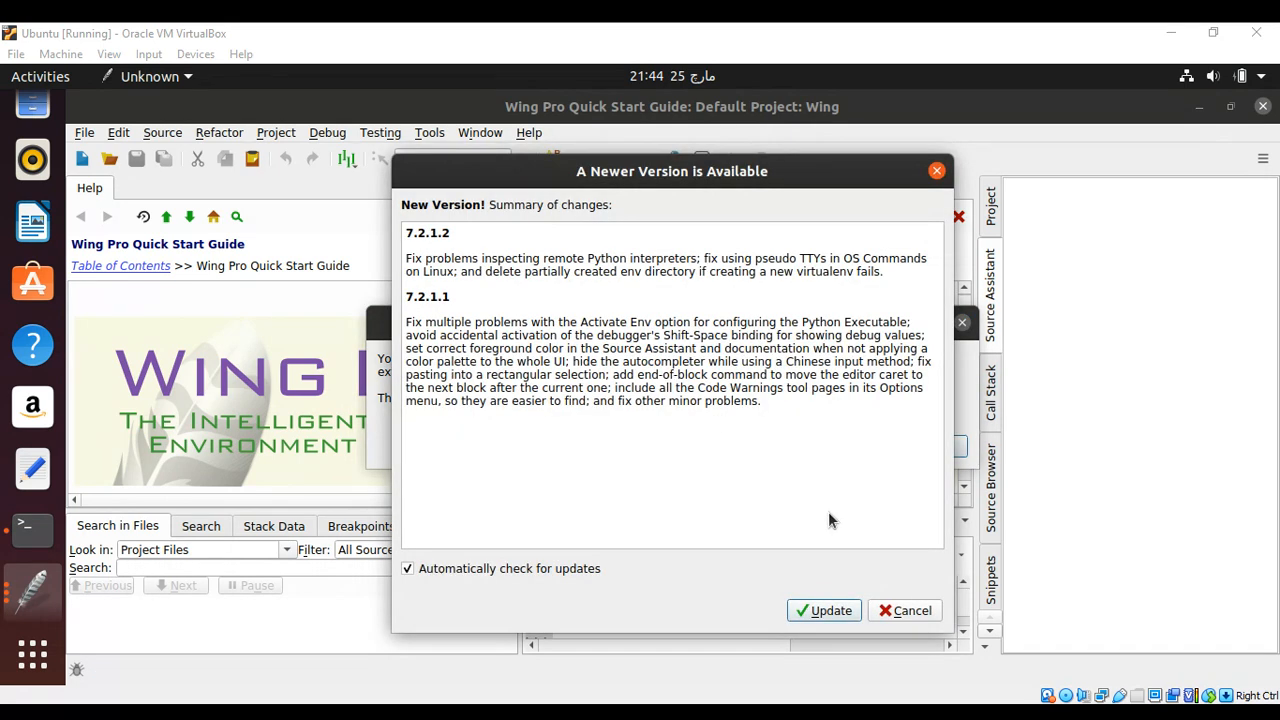
mouse_move(740, 430)
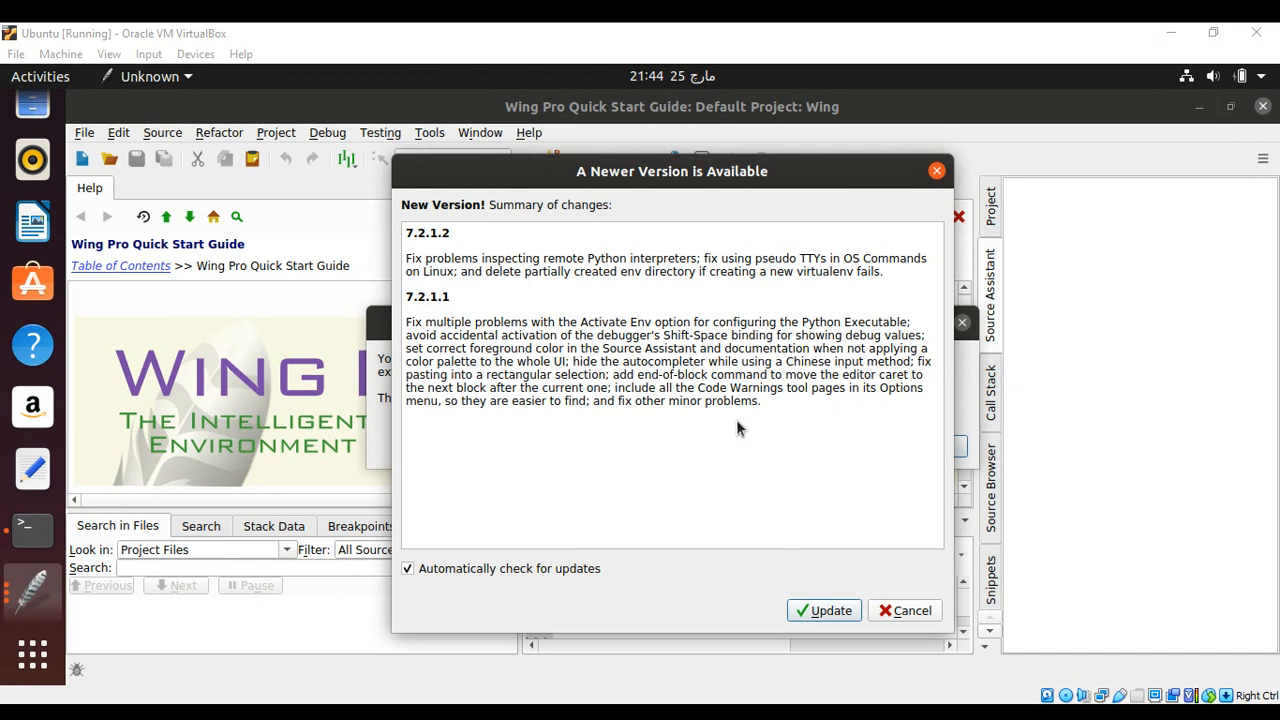
mouse_move(790, 578)
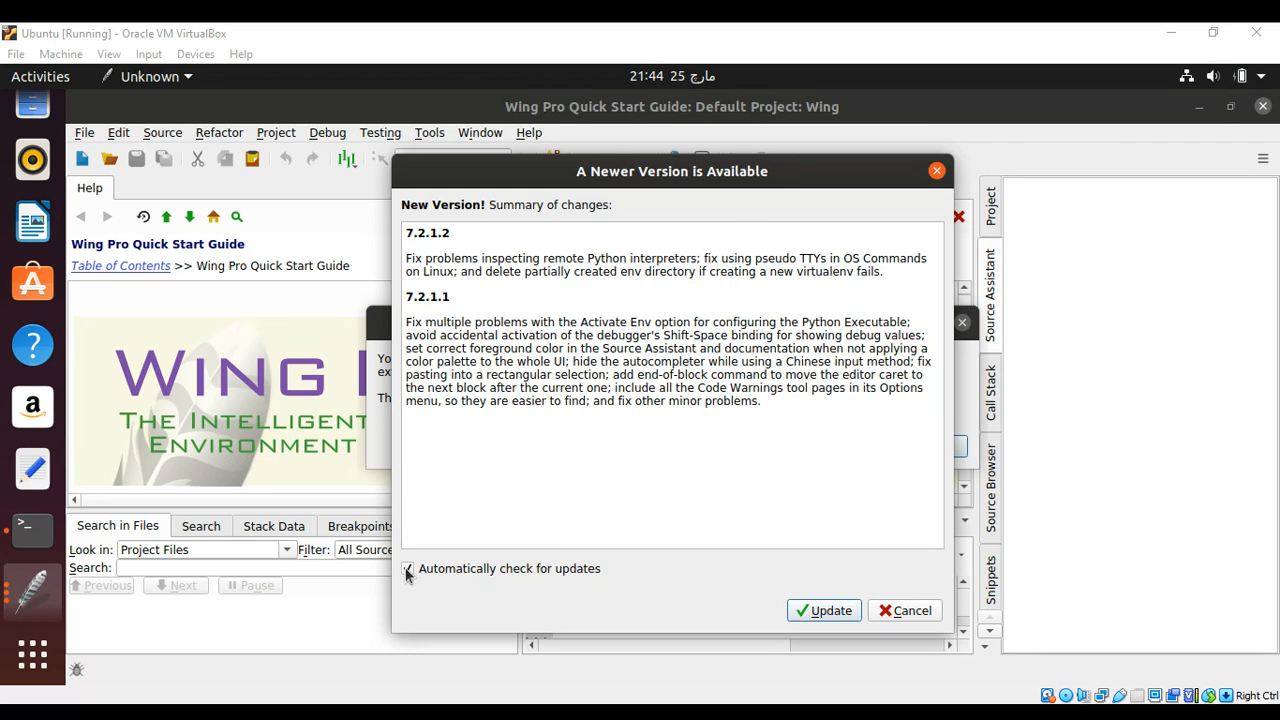
left_click(408, 568)
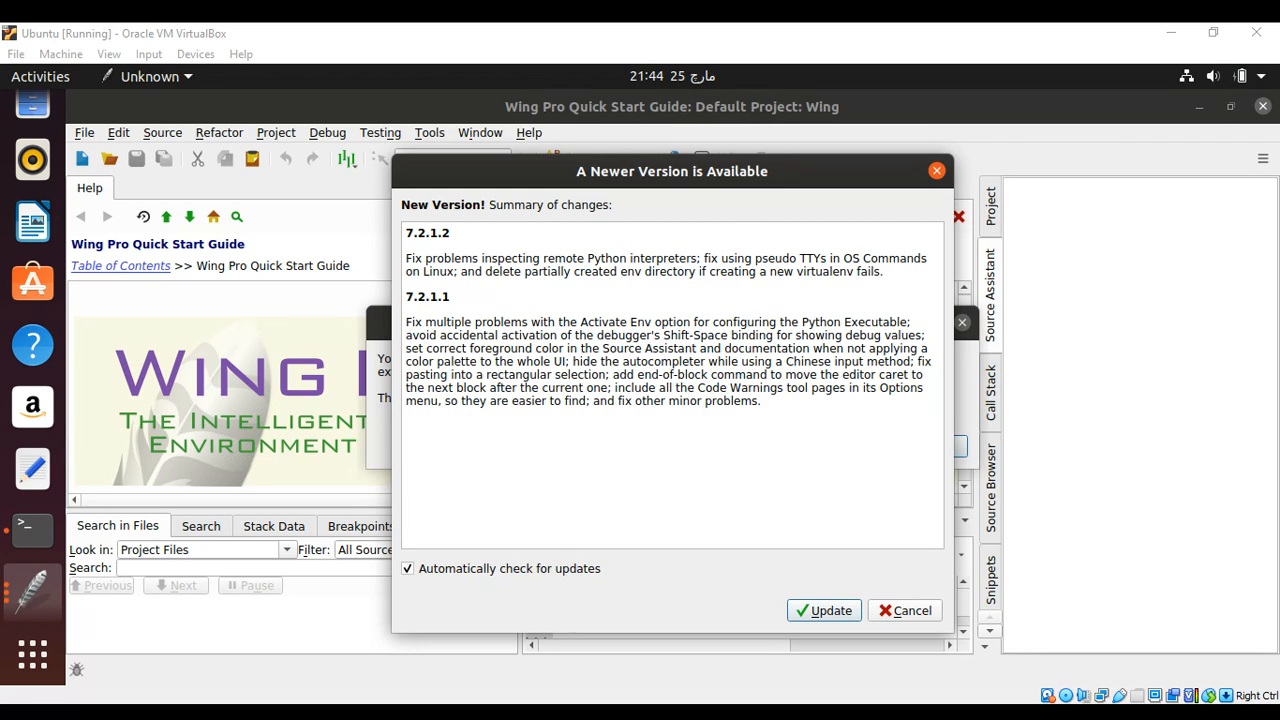
left_click(408, 568)
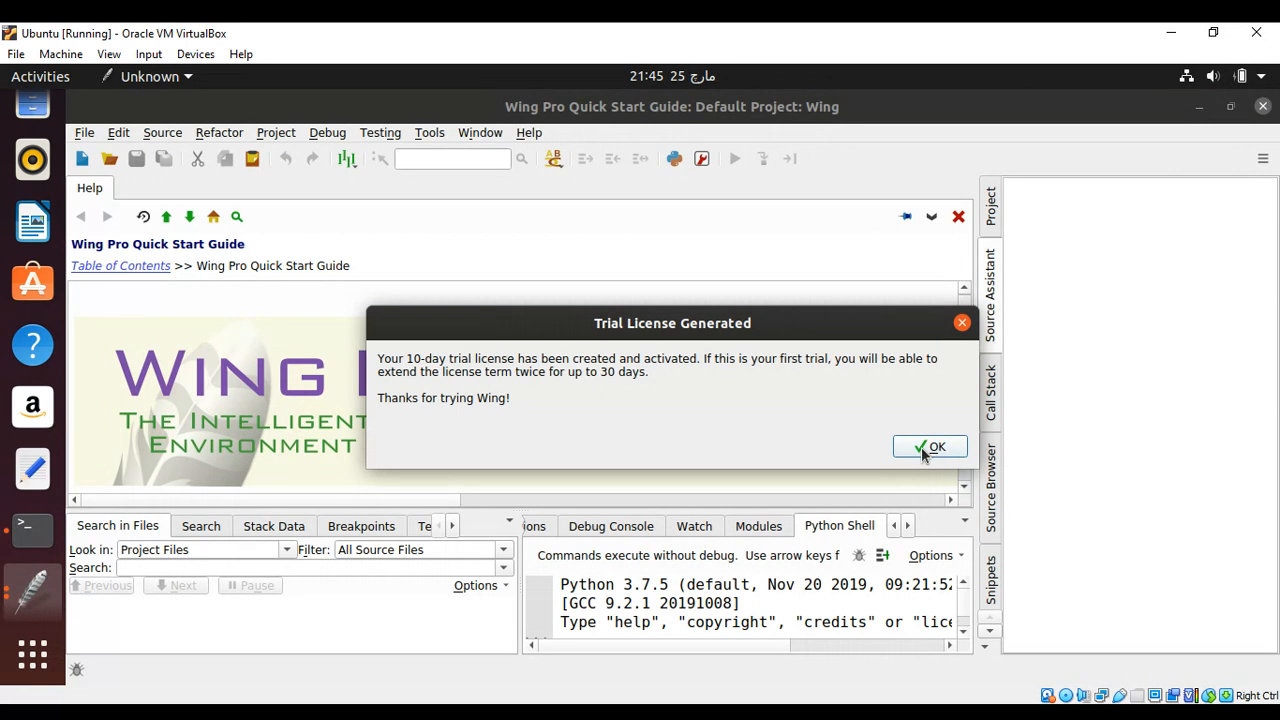
mouse_move(930, 458)
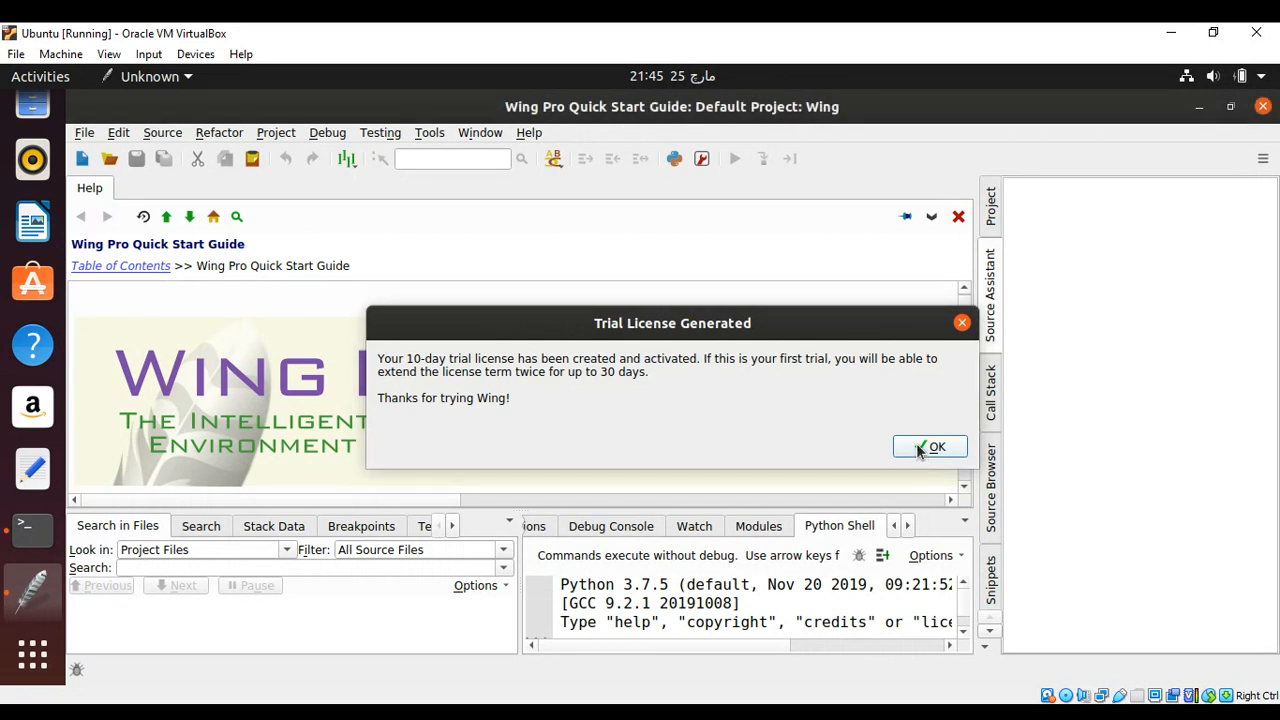
Step: Confirm the Trial License Generated message with OK, returning to the Quick Start Guide
left_click(930, 446)
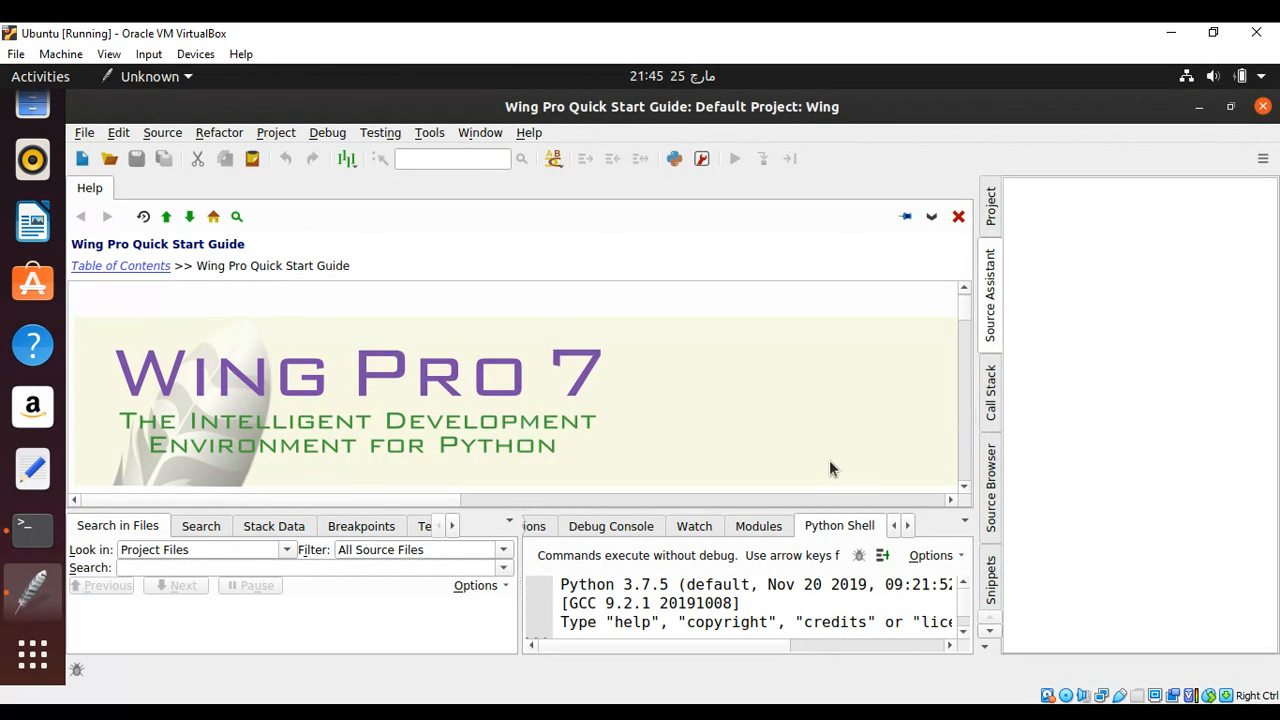
mouse_move(924, 356)
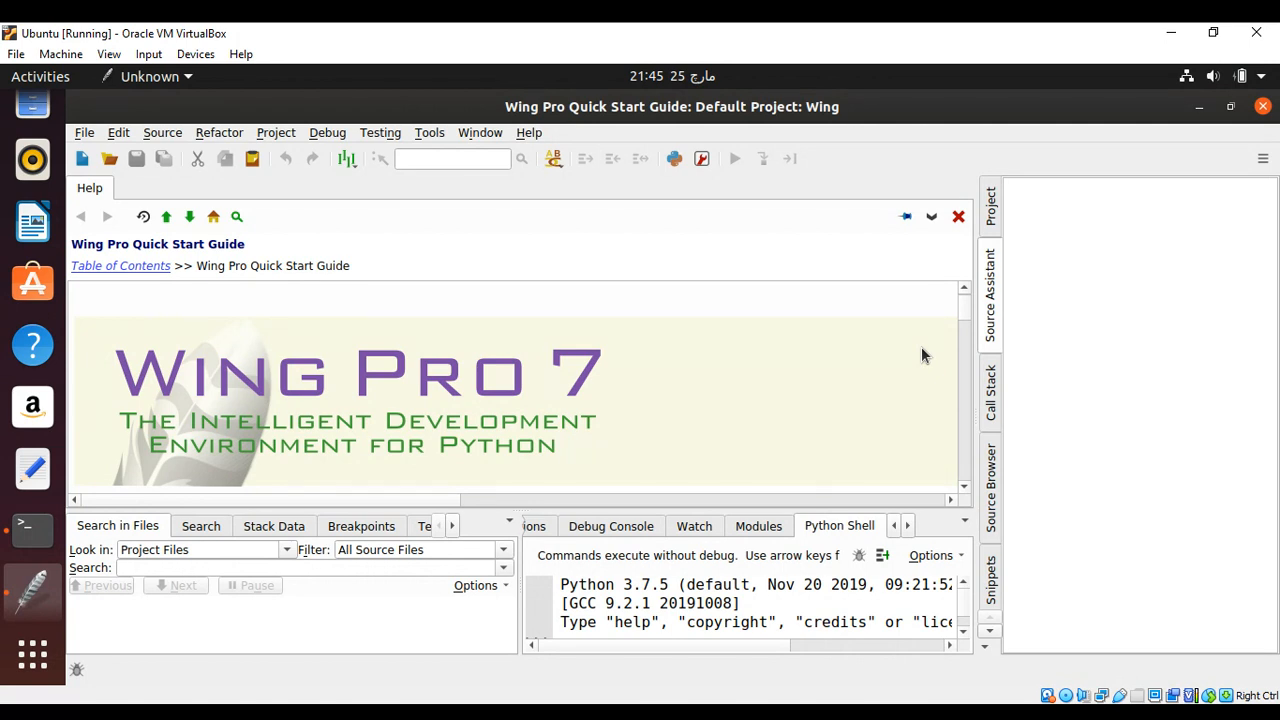
mouse_move(900, 398)
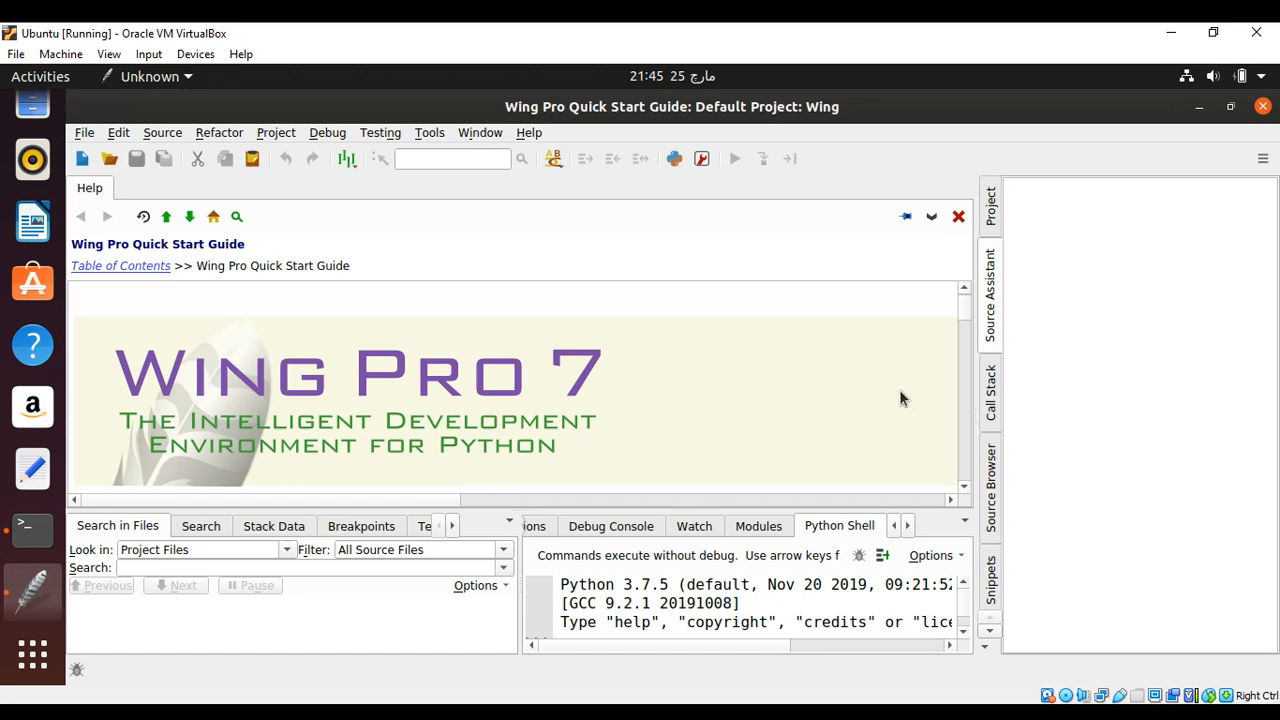